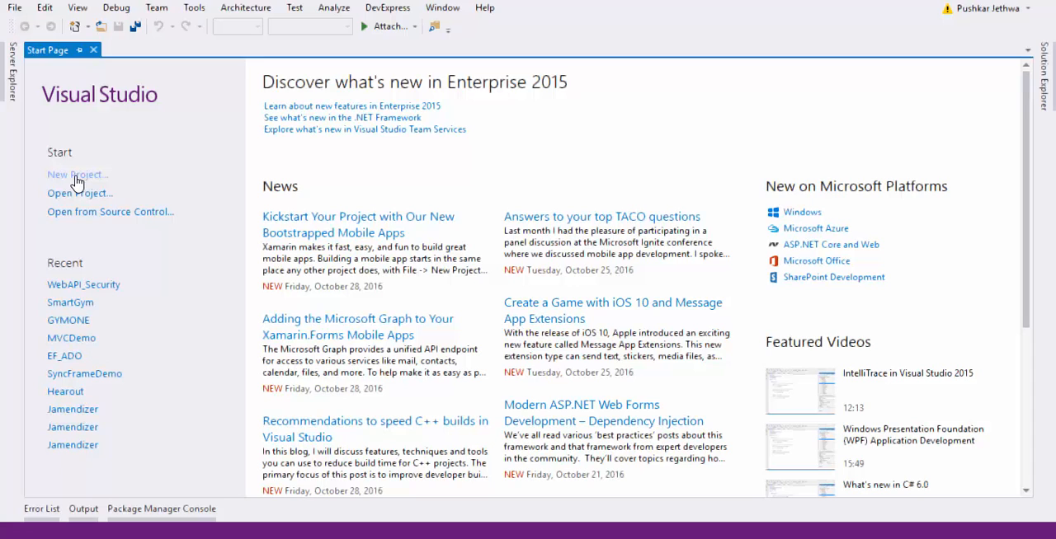
Step: Start a new project with the Web > ASP.NET Empty Web Application template
click(74, 175)
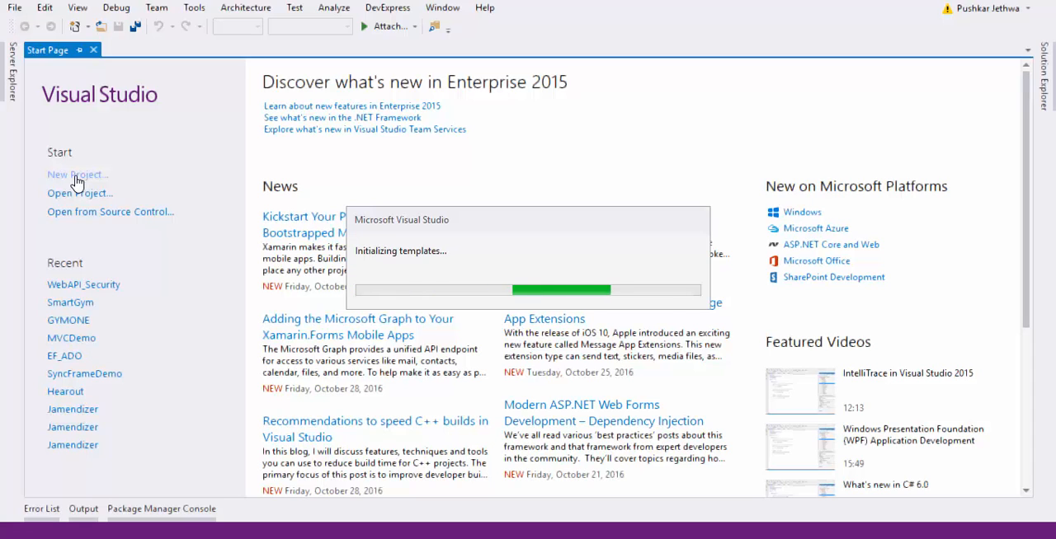
click(76, 175)
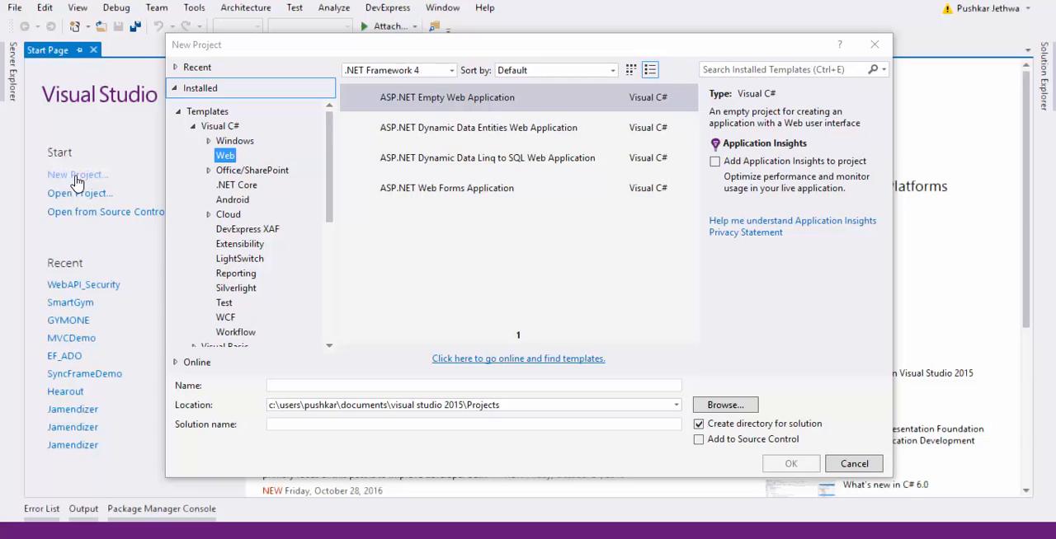
click(446, 97)
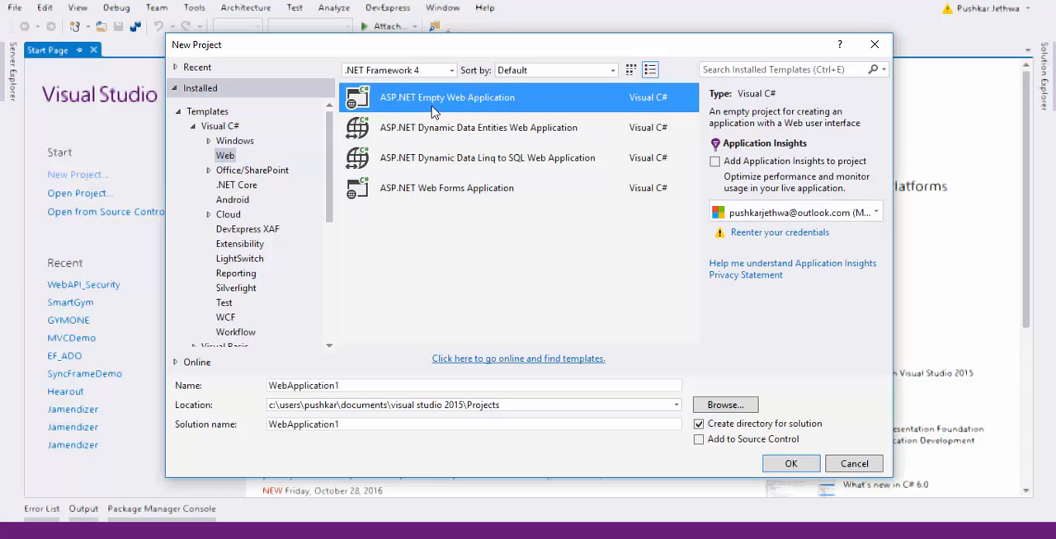
mouse_move(345, 383)
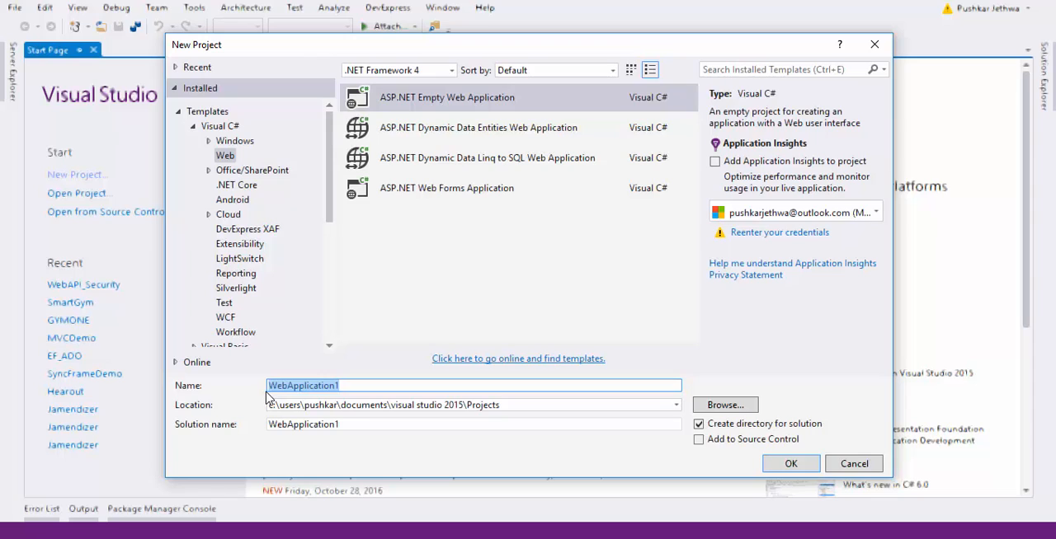
Step: Name the project MainSite and the solution CloudMultiple Host, then create it
text(Main)
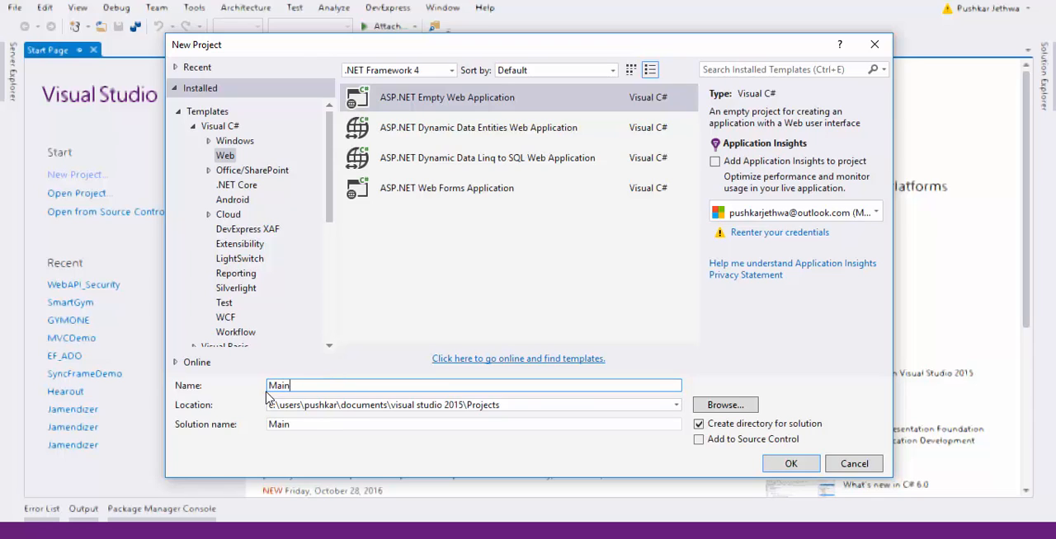
text(s)
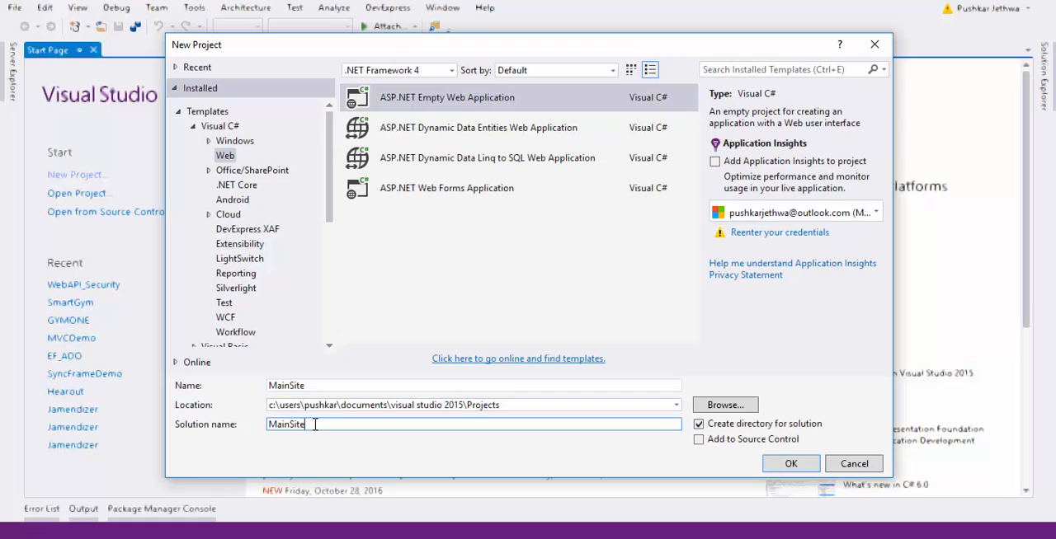
text(CloudMu)
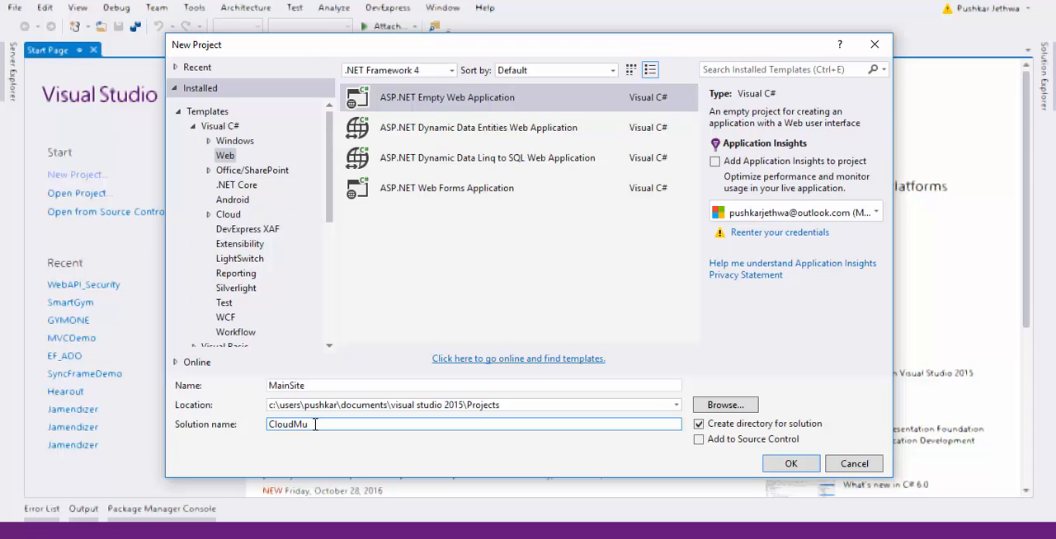
text(ltipl)
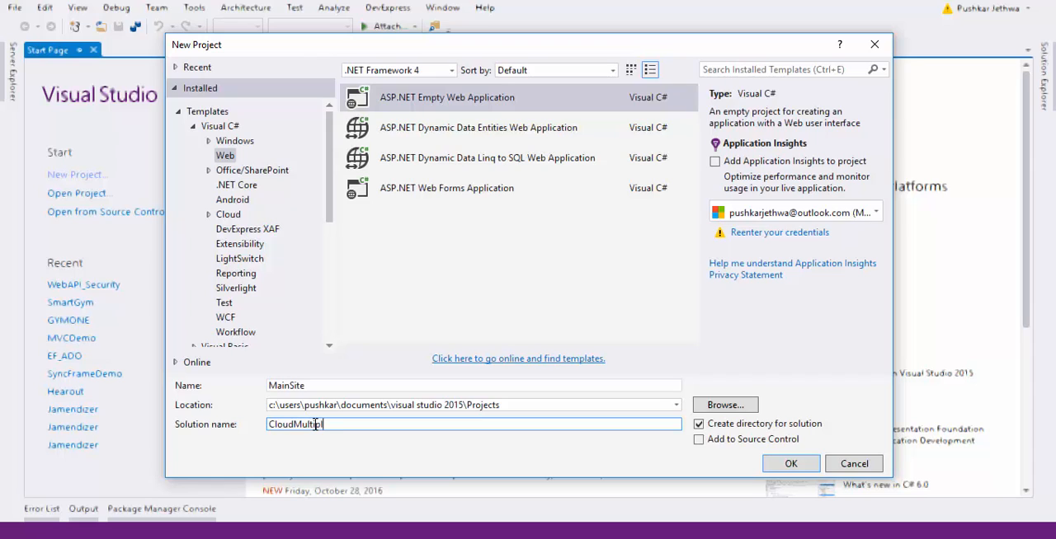
text(e)
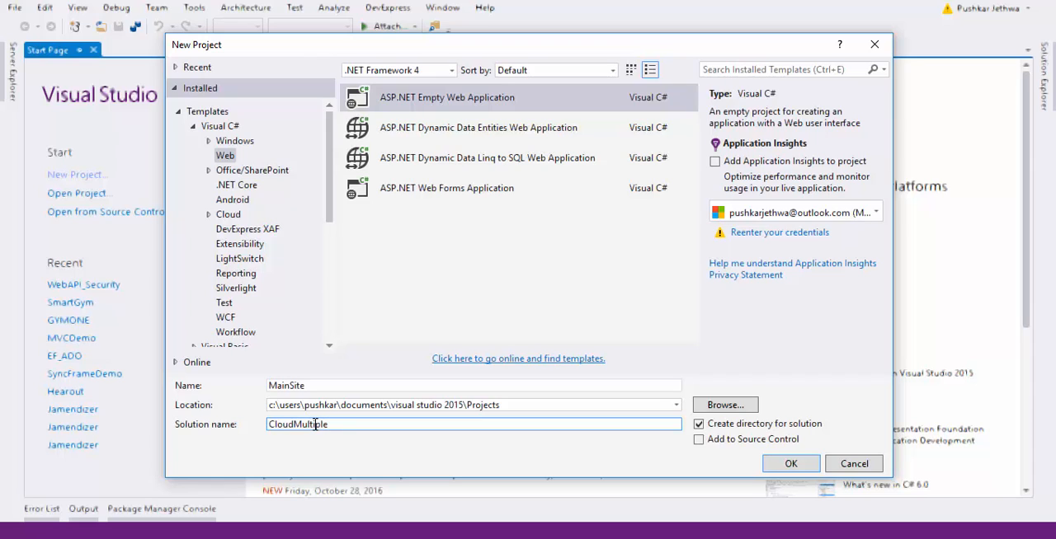
text(Host)
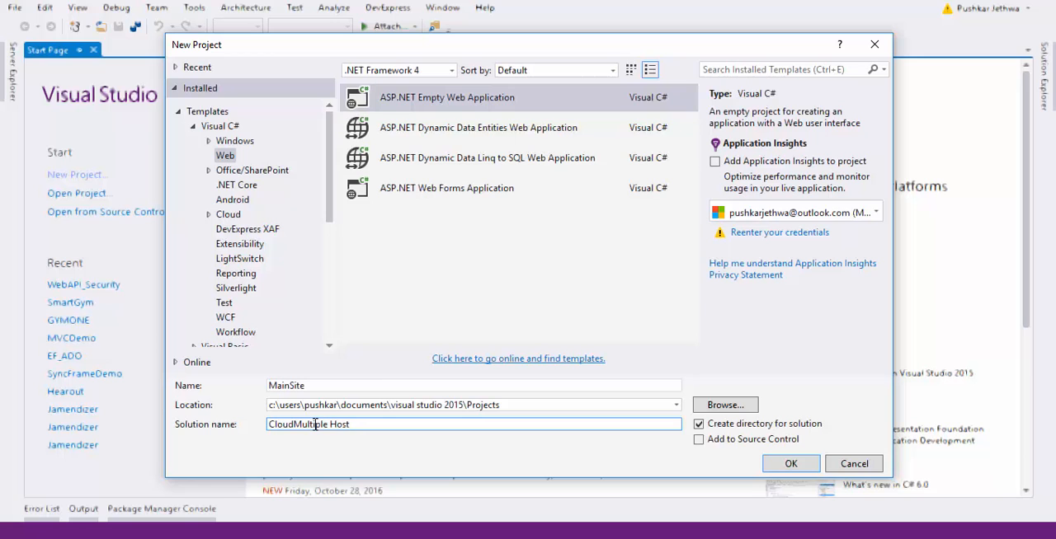
click(788, 464)
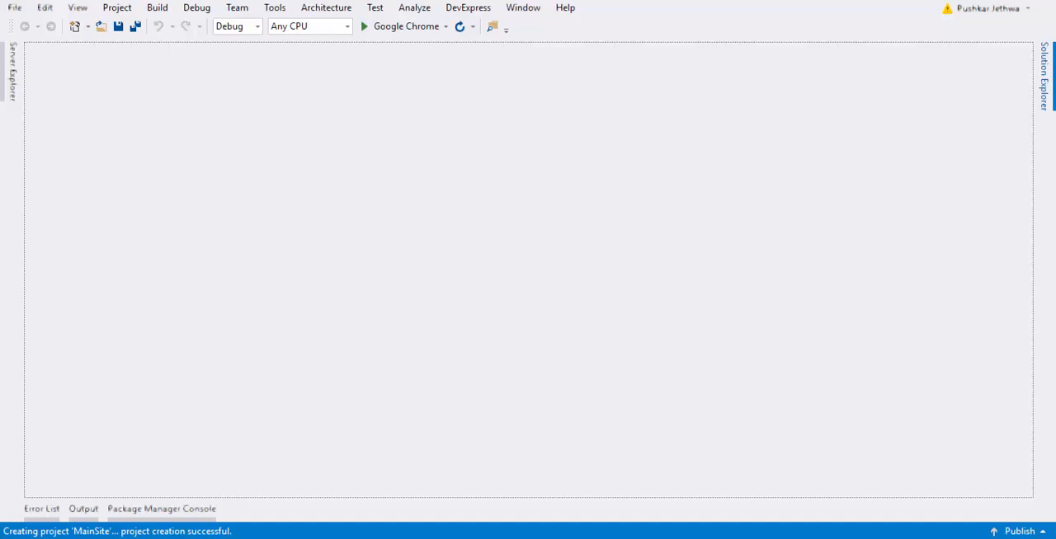
Step: Add a new HTML page named Index to the MainSite project
click(1045, 74)
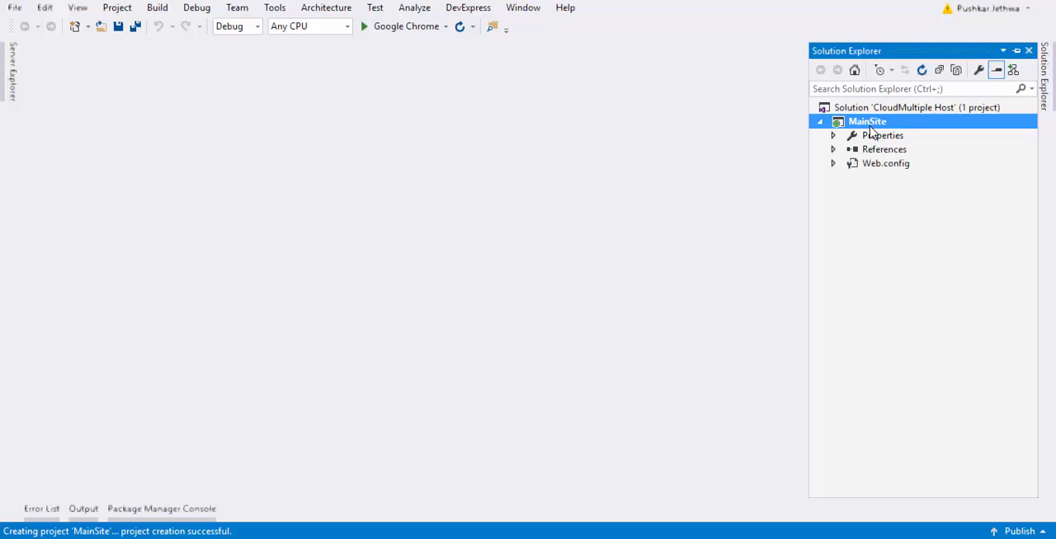
right_click(868, 122)
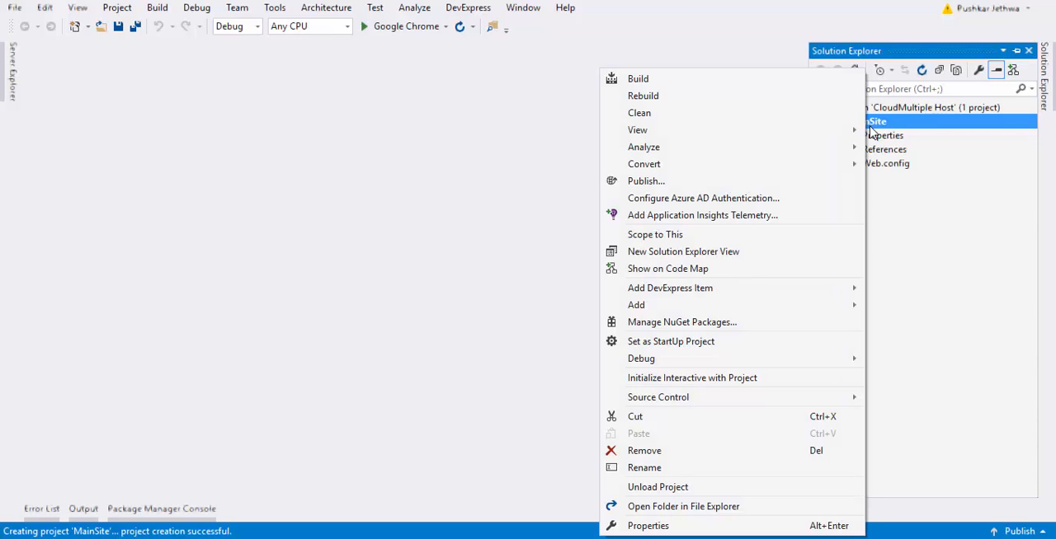
mouse_move(652, 304)
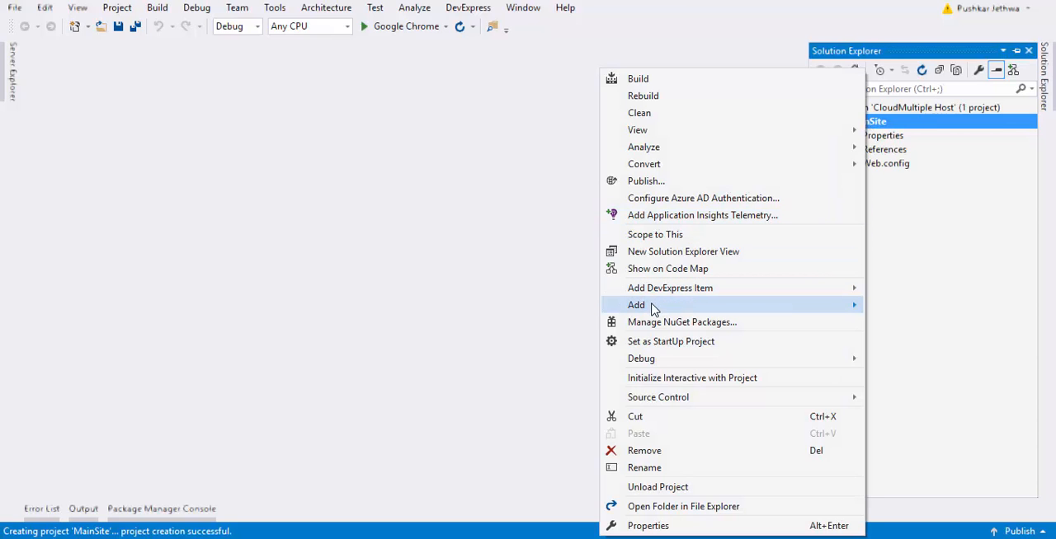
mouse_move(637, 304)
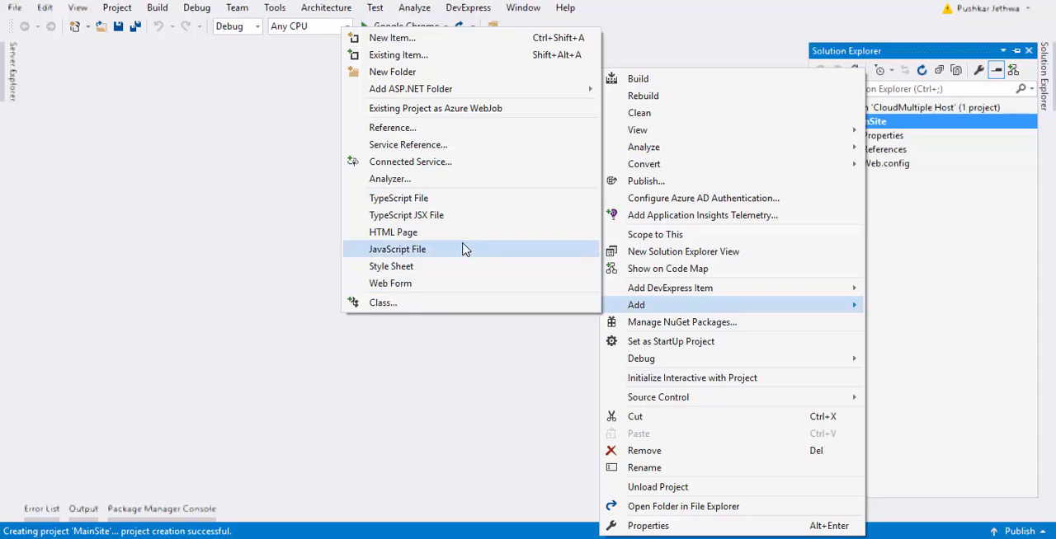
click(393, 231)
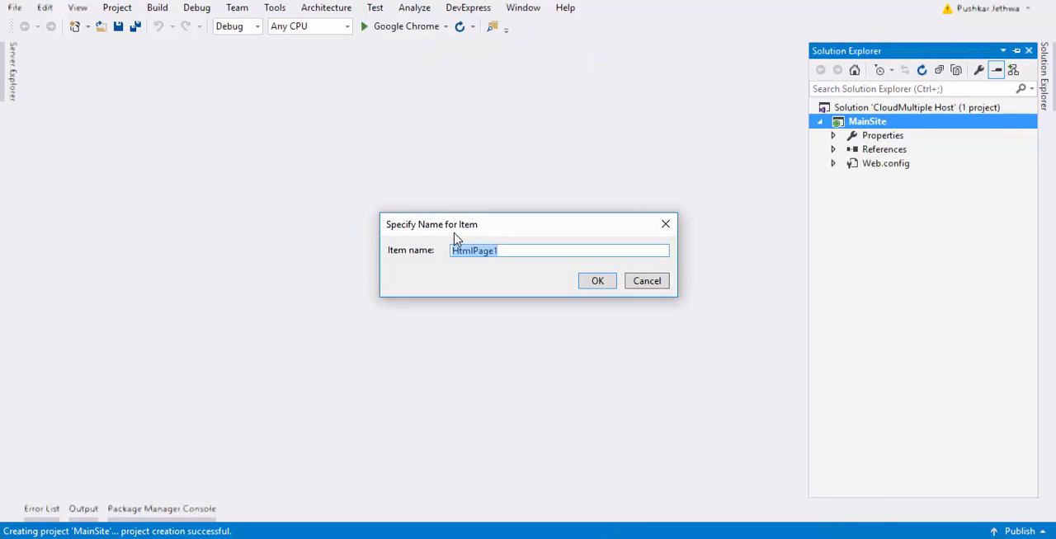
text(Main)
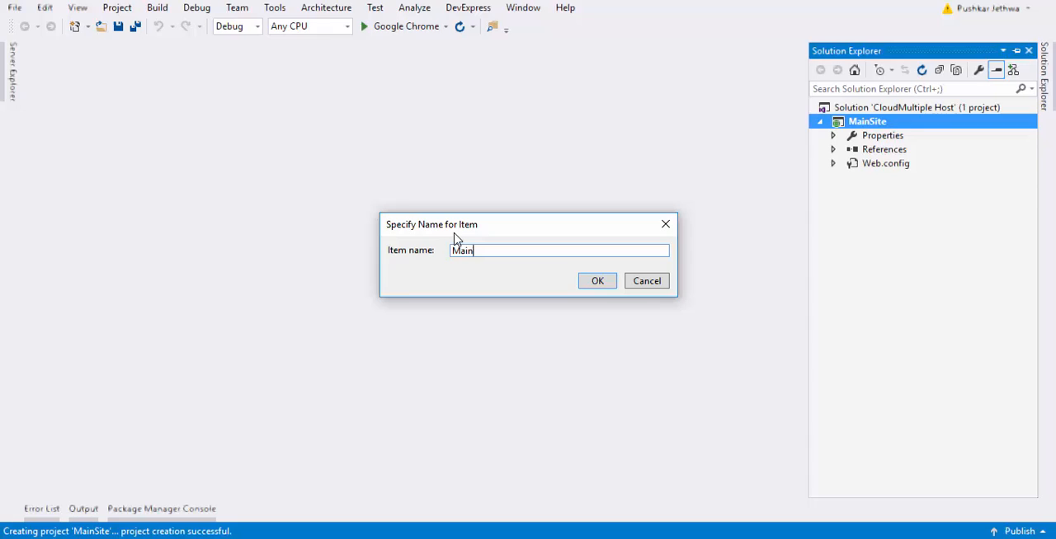
text(H)
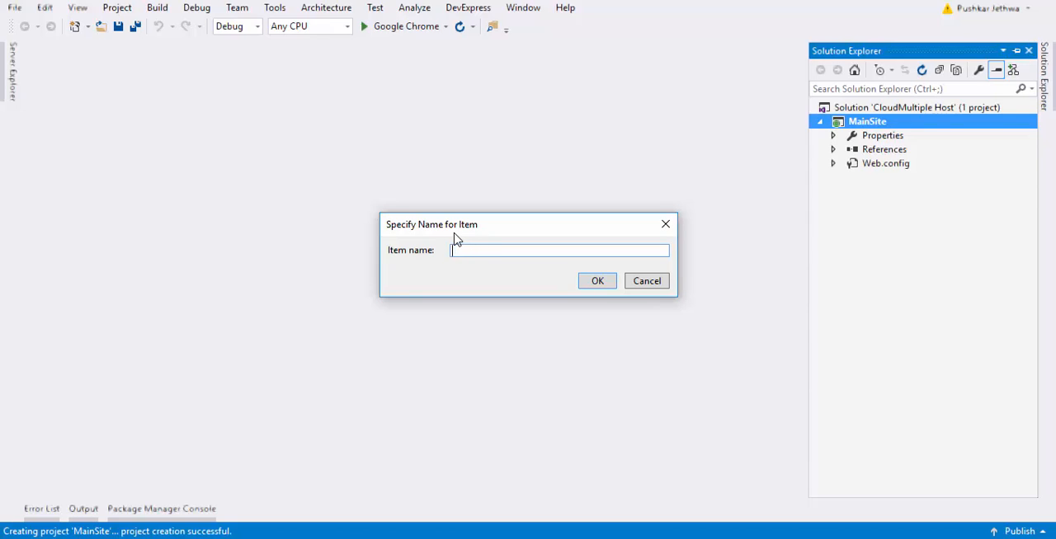
text(Index)
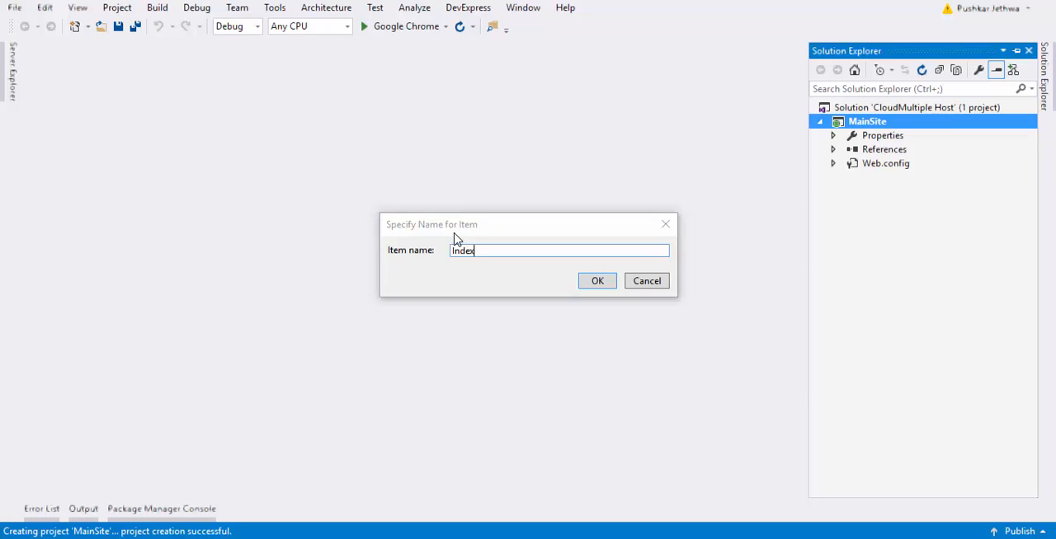
click(597, 281)
text(<h1></h1>)
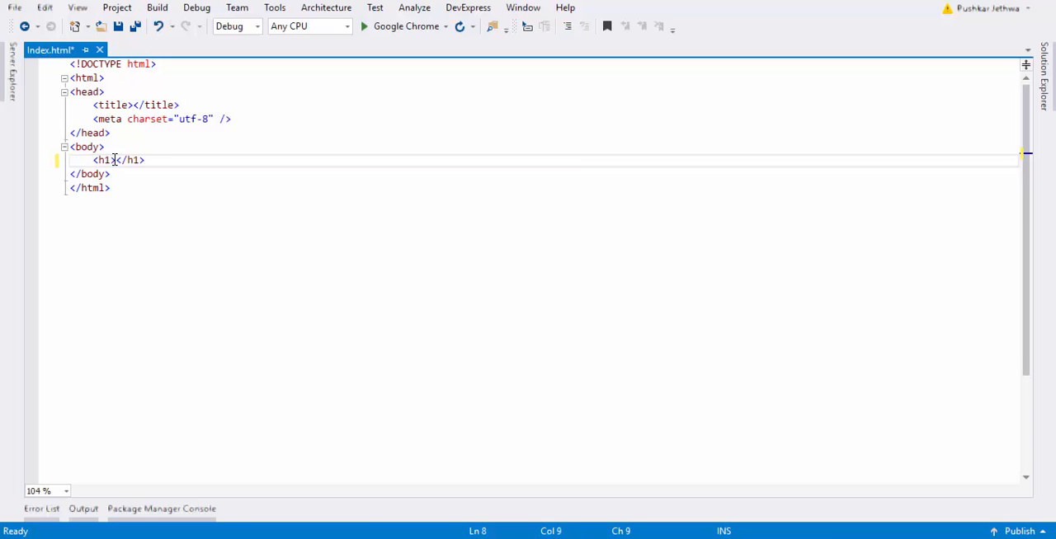
Step: Write a welcome message inside the h1 heading of Index.html
text(welc)
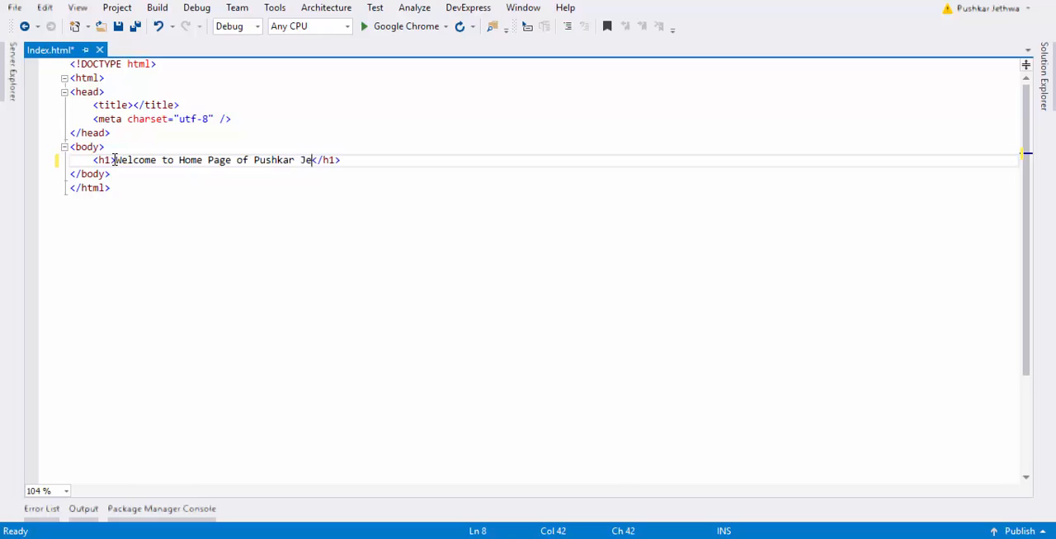
text(thwa)
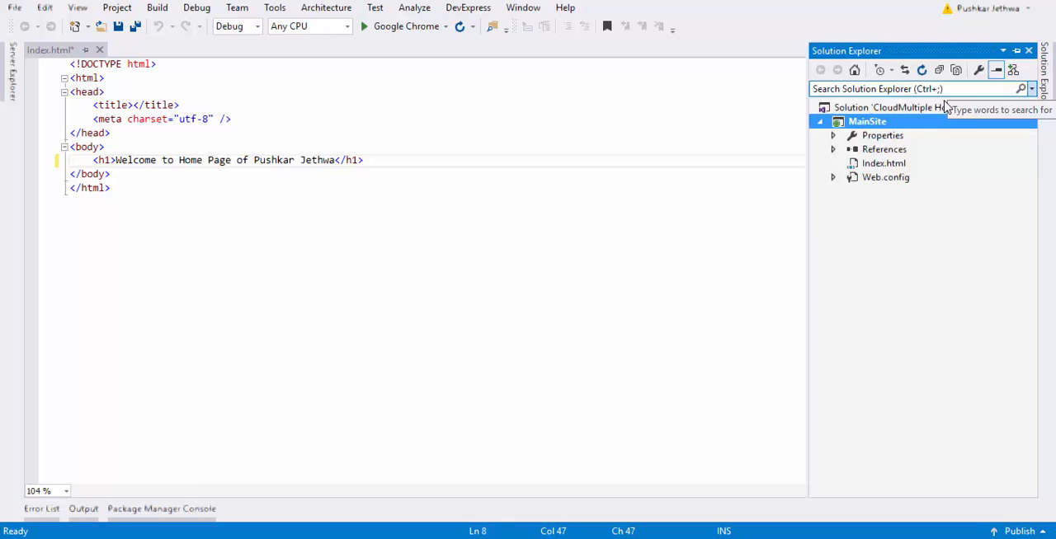
Step: Add an Azure Cloud Service project named AzureCloudHost on .NET Framework 4.6 to the solution
right_click(882, 107)
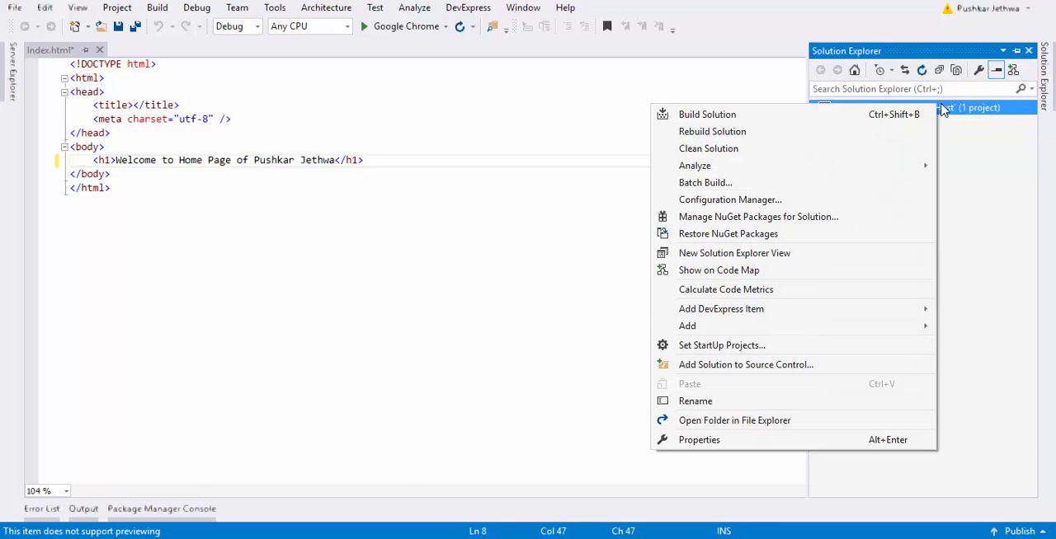
mouse_move(686, 327)
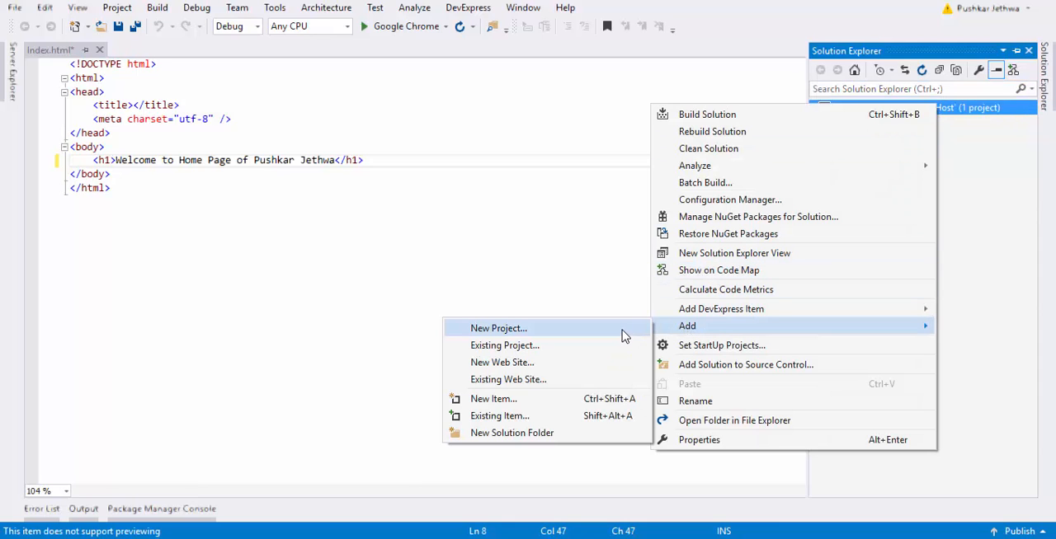
click(498, 328)
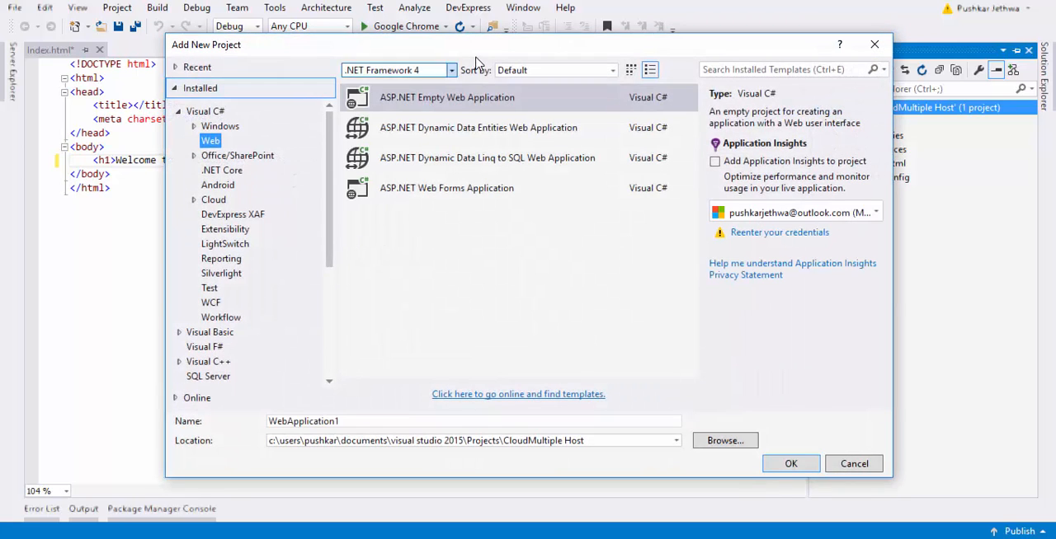
click(399, 69)
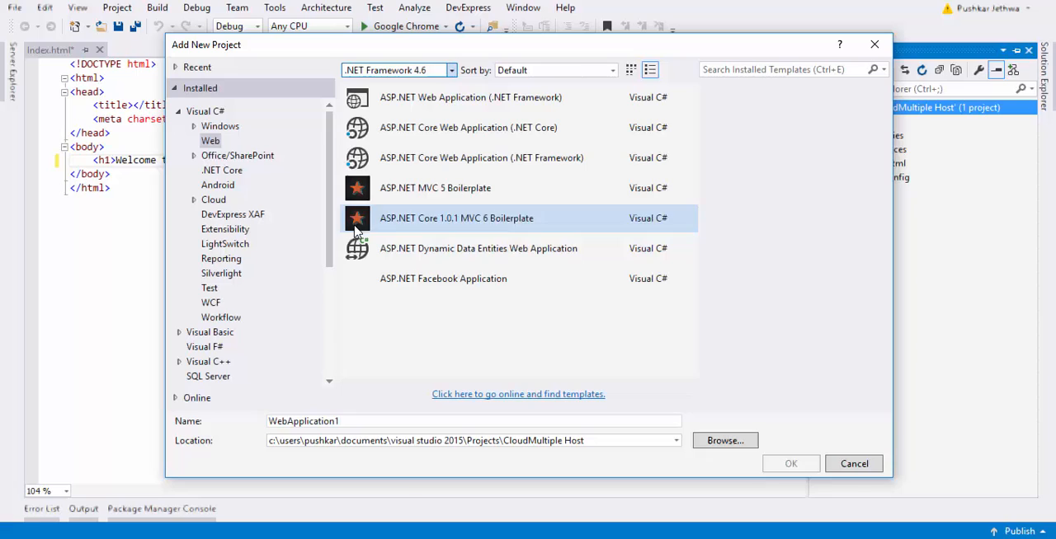
click(215, 200)
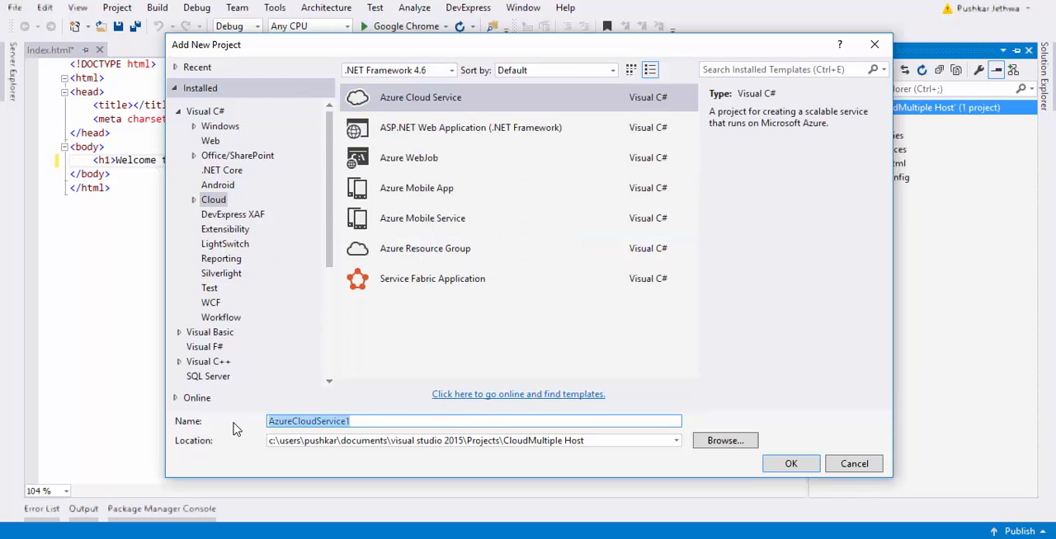
text(Azure)
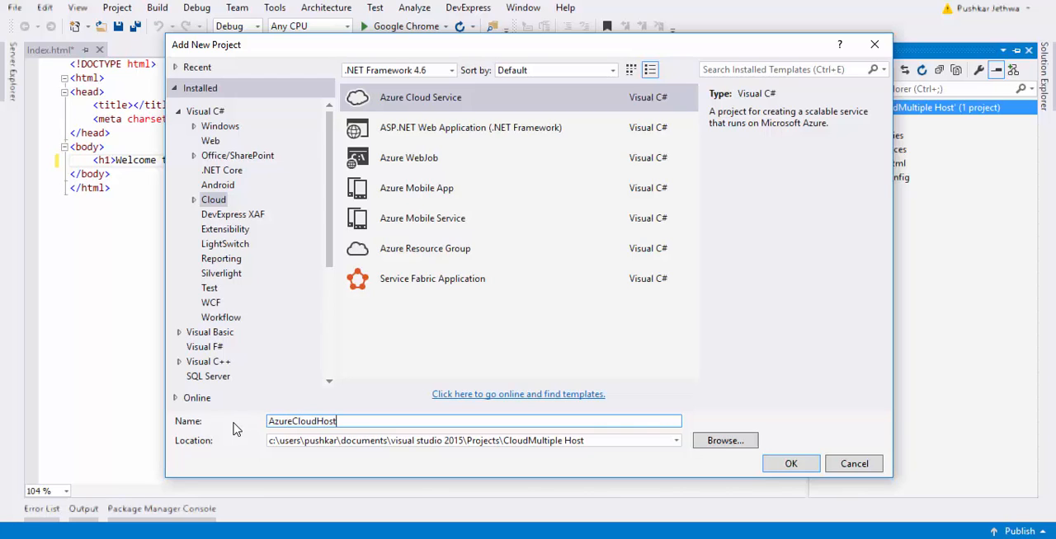
click(790, 463)
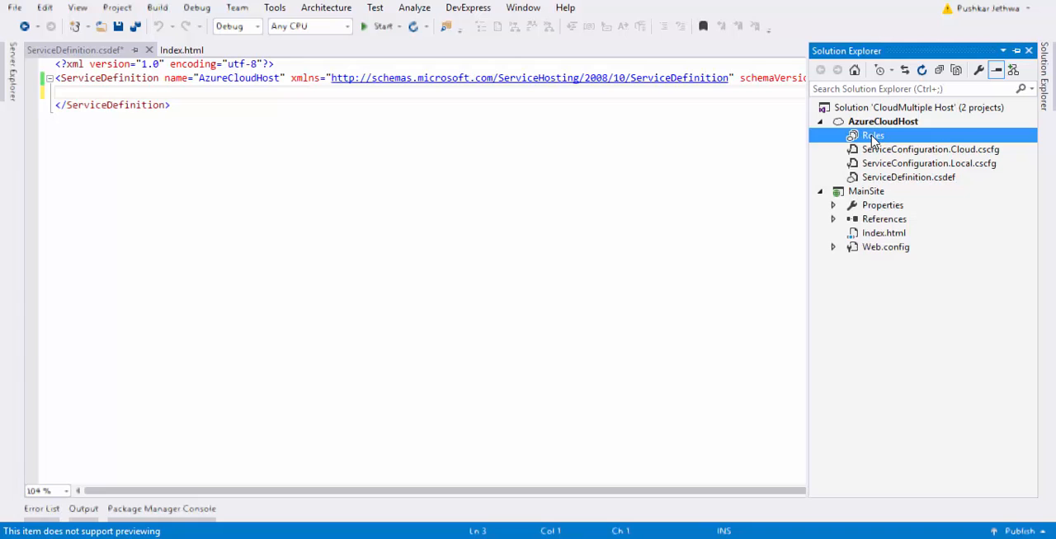
Step: Associate MainSite as the web role project of AzureCloudHost with its HTTP port 80 endpoint
right_click(871, 135)
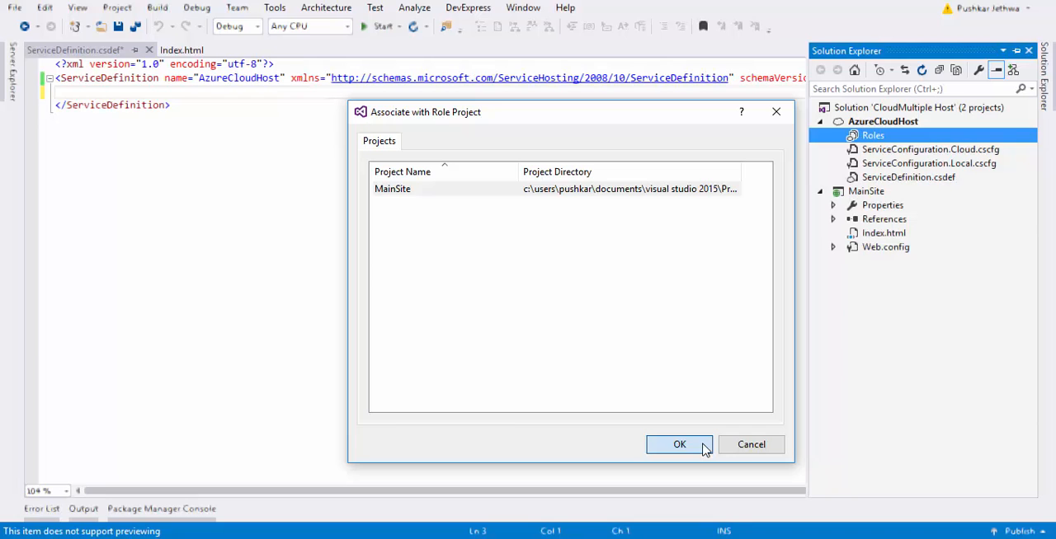
click(680, 446)
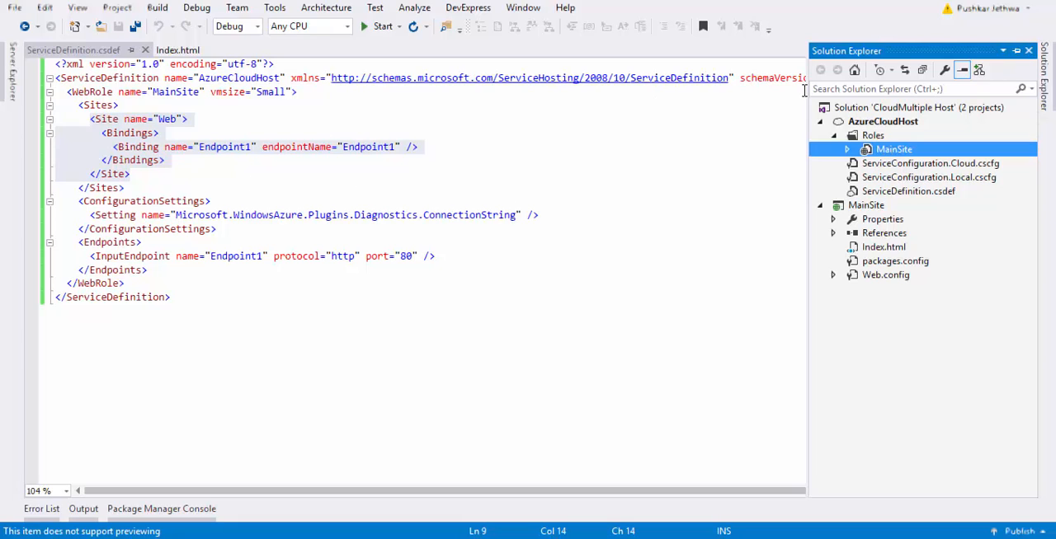
Step: Add an empty ASP.NET web application project named BlogsWebsite to the solution
right_click(894, 107)
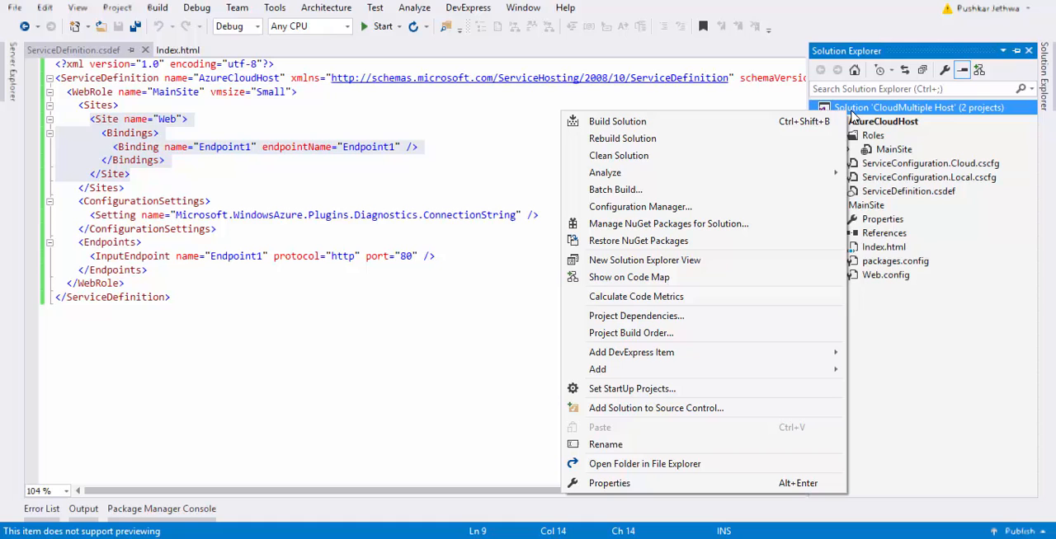
mouse_move(597, 369)
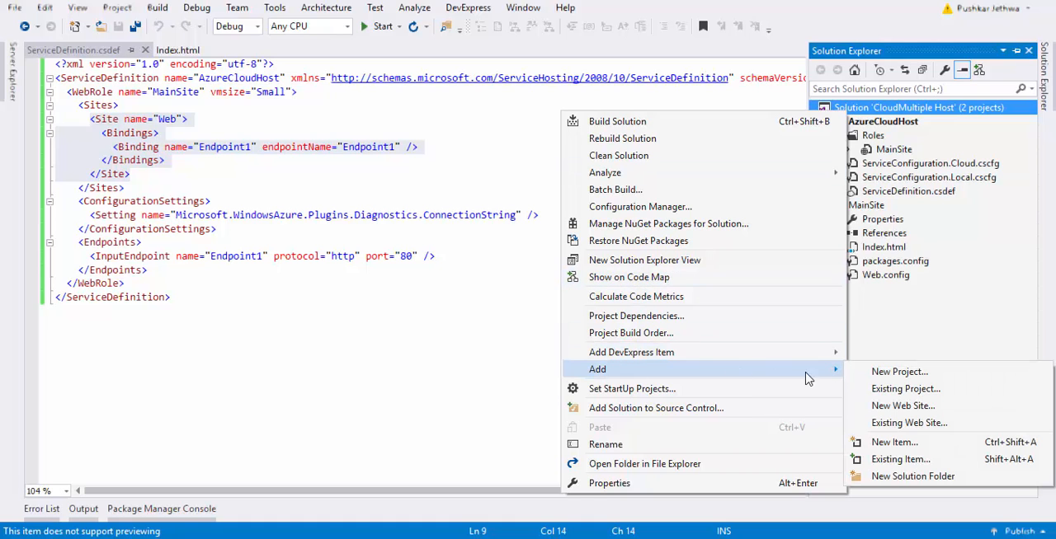
click(899, 371)
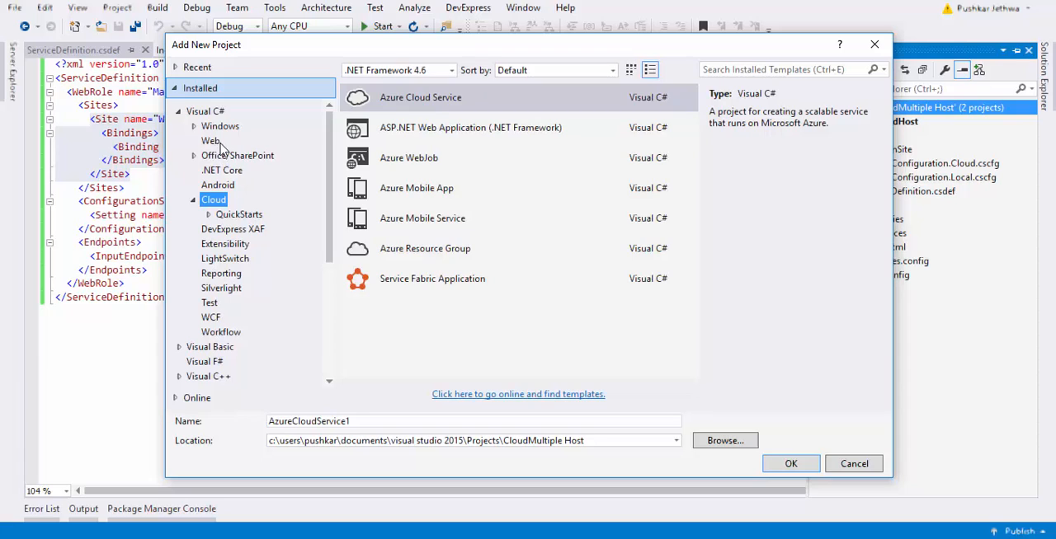
click(211, 140)
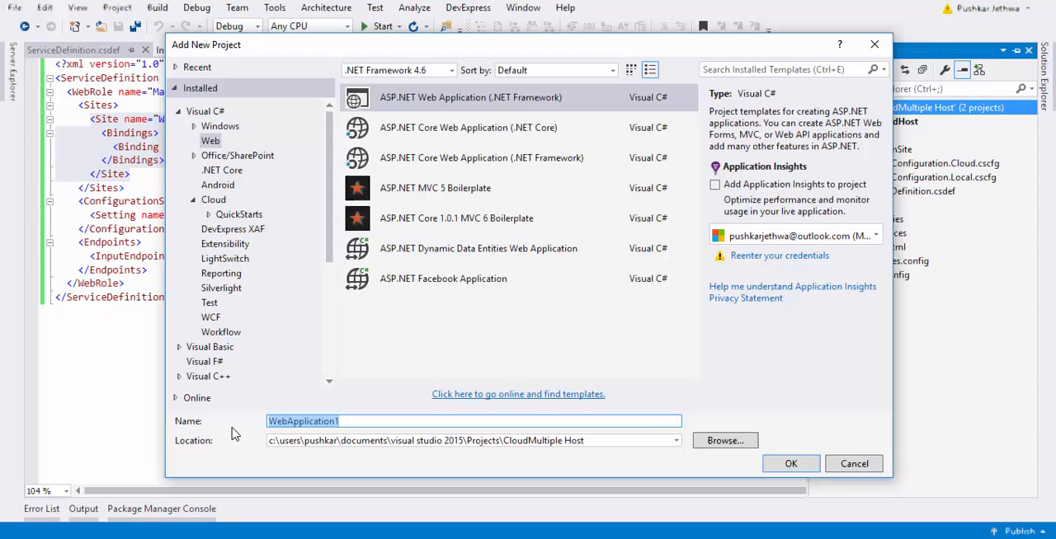
click(442, 277)
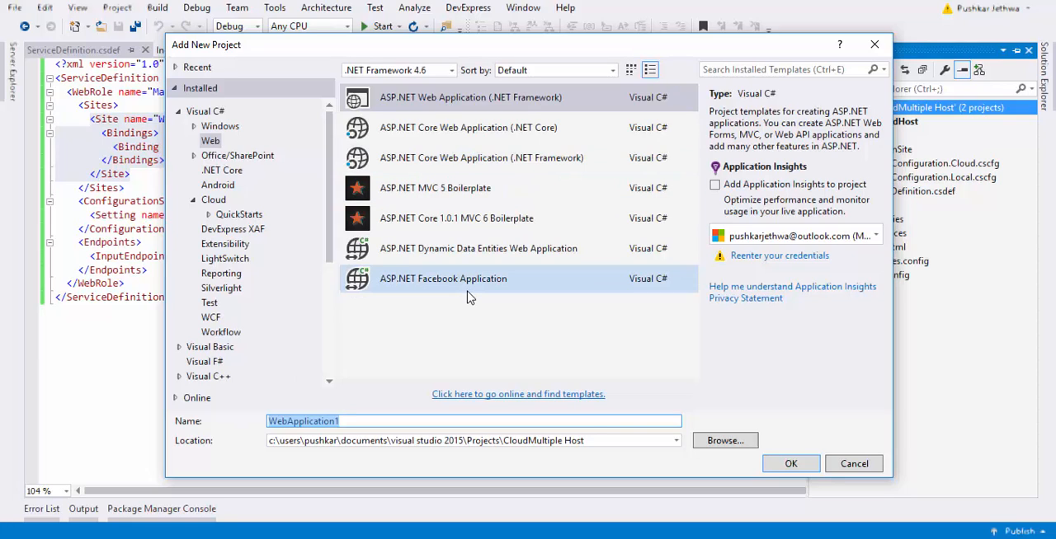
text(Blogs)
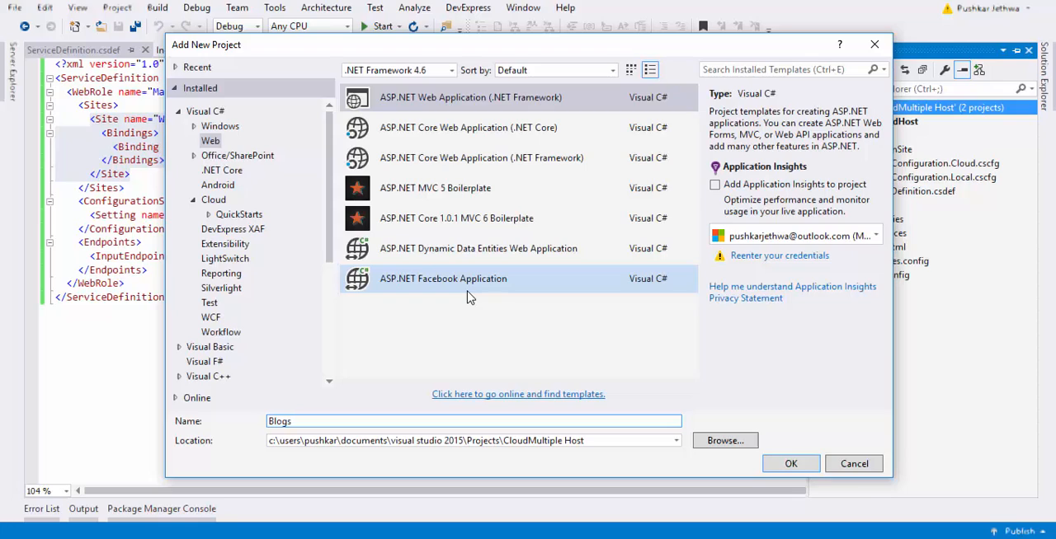
text(Website)
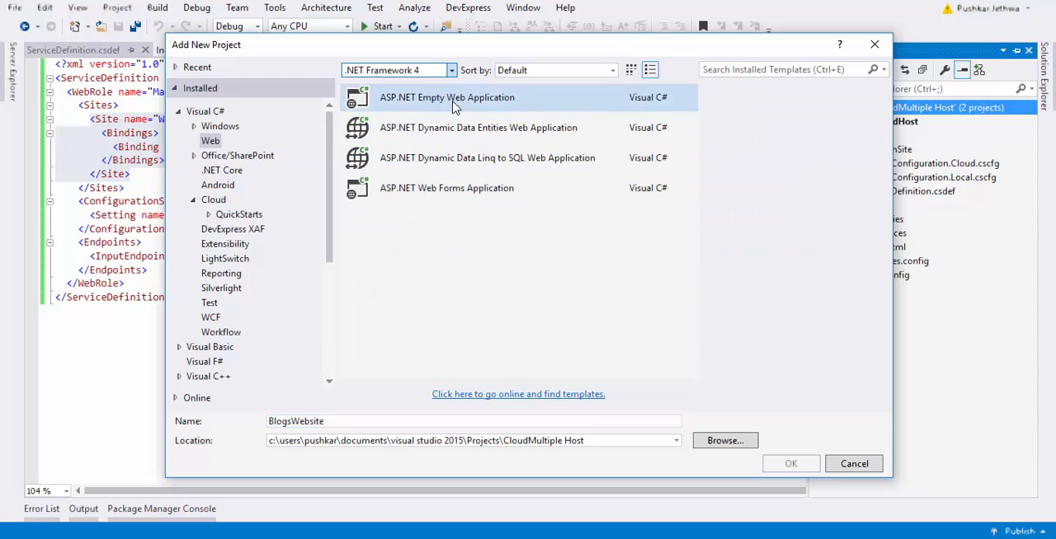
click(445, 97)
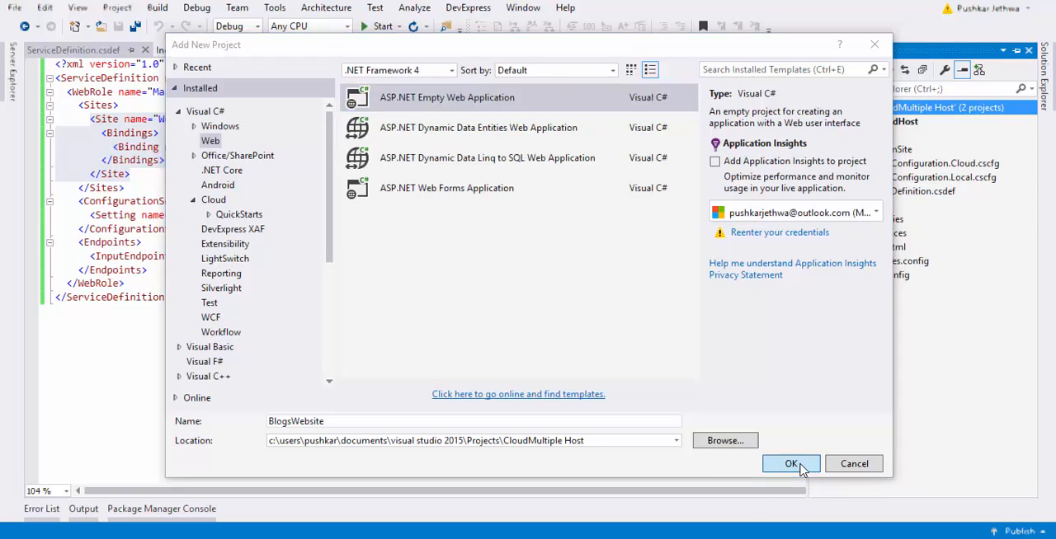
click(790, 463)
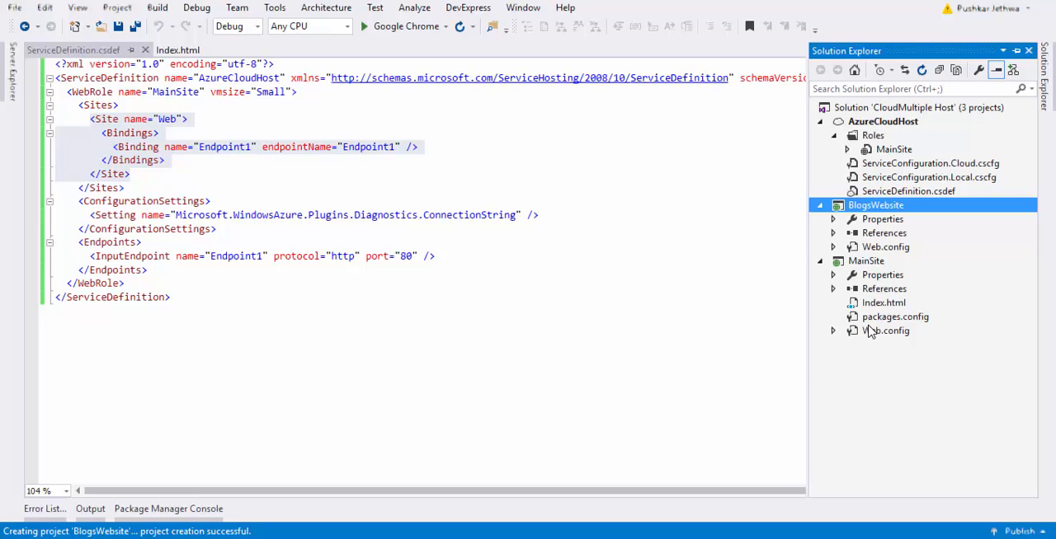
mouse_move(894, 205)
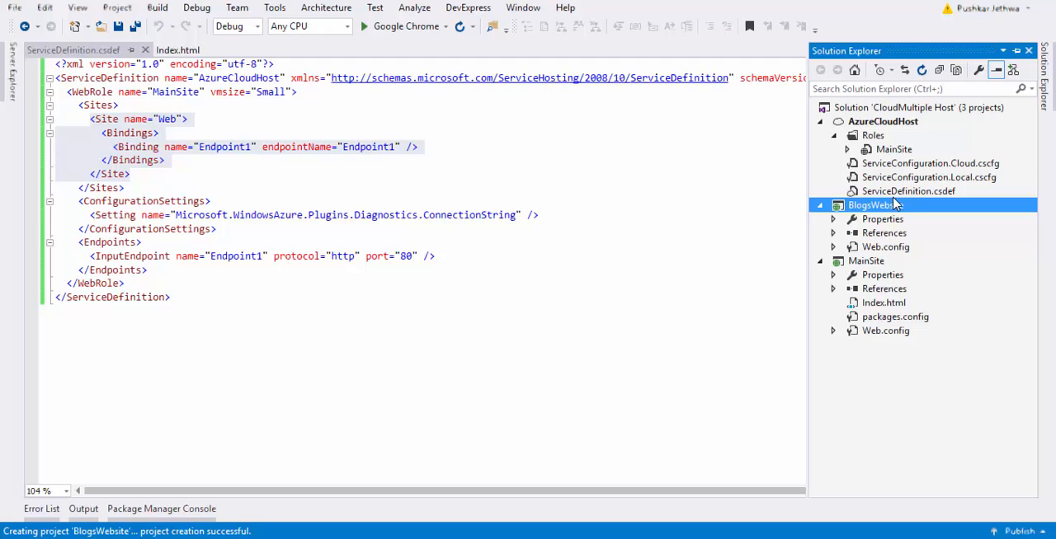
Step: Add a new HTML page named Index to the BlogsWebsite project
right_click(874, 205)
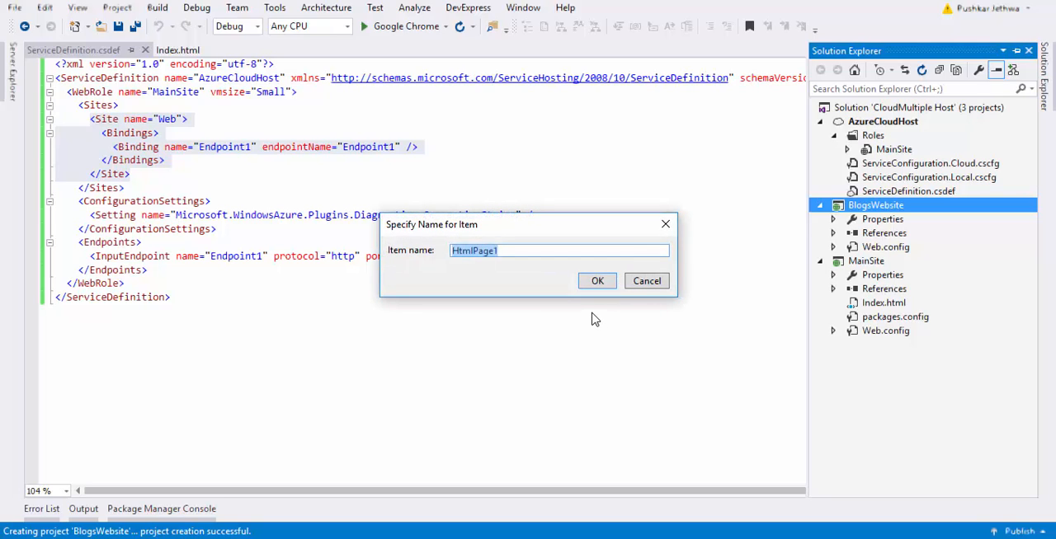
text(Index)
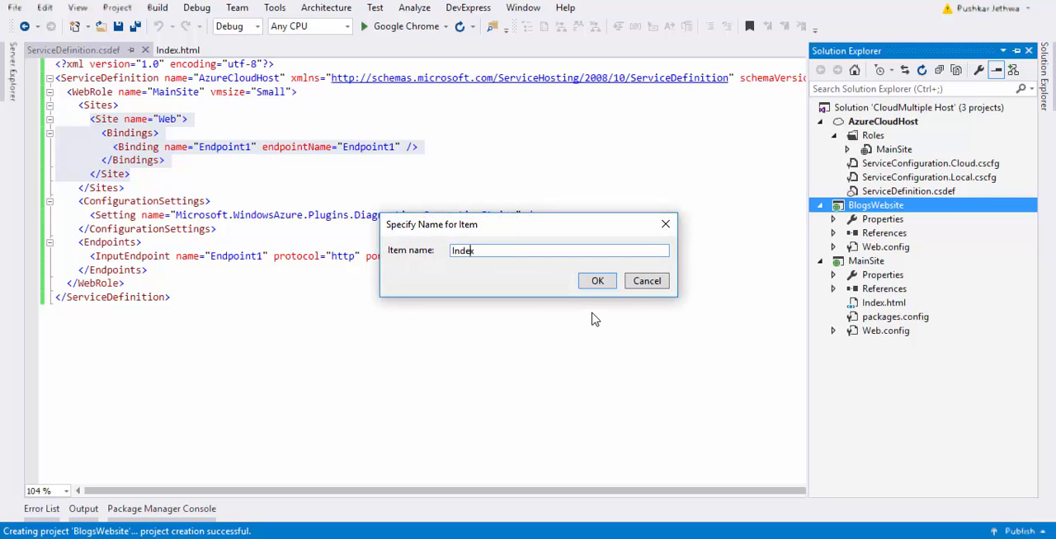
click(597, 280)
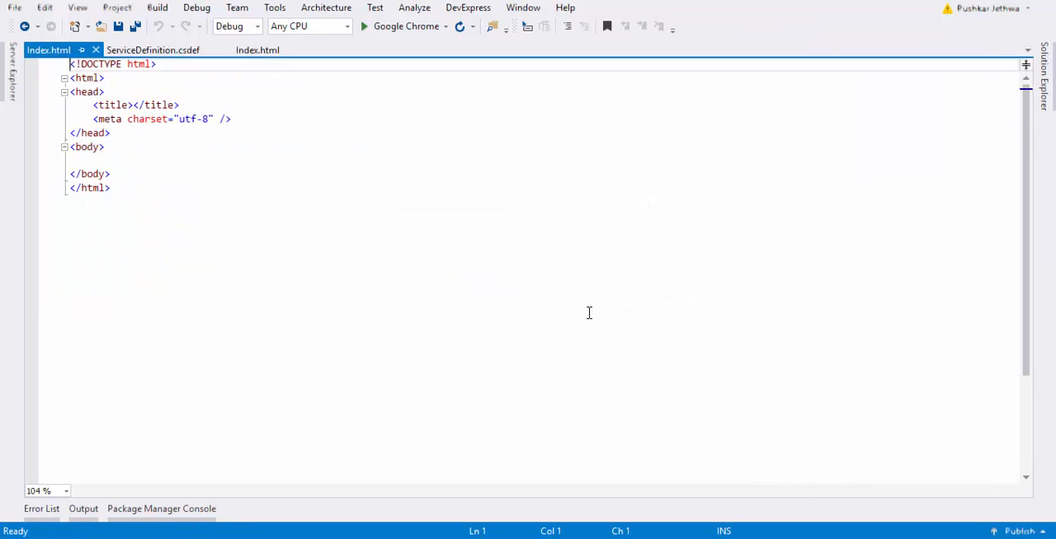
Step: Write an h1 heading 'My Blog Page - Pushkar' in the blog's Index.html body
text(<)
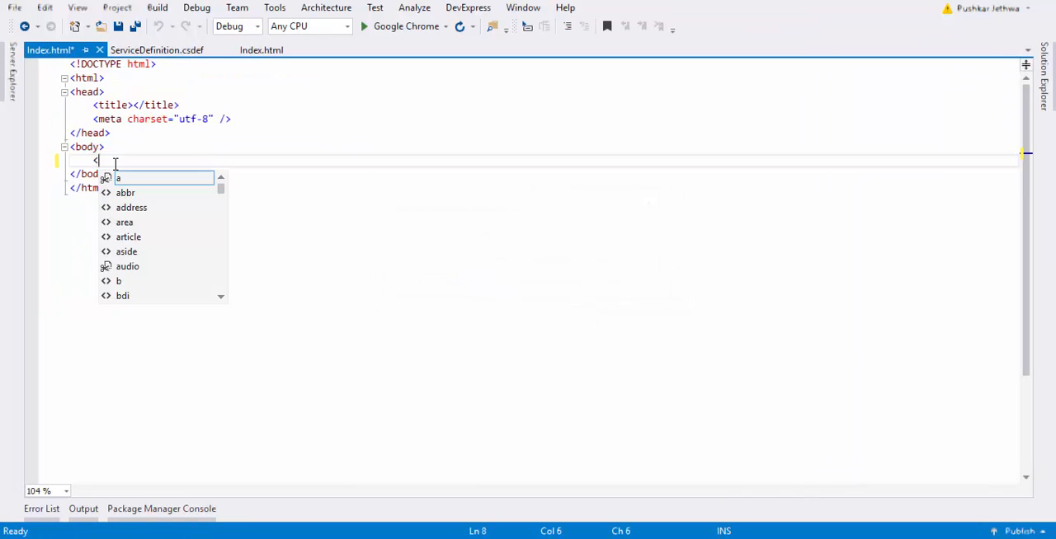
text(h1>This is m</h1>)
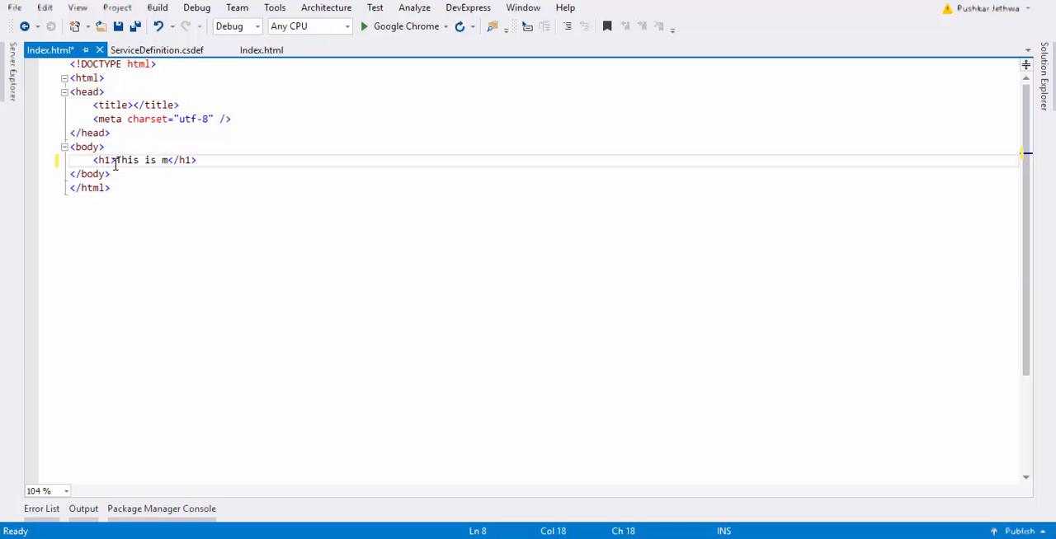
text(y Blog P)
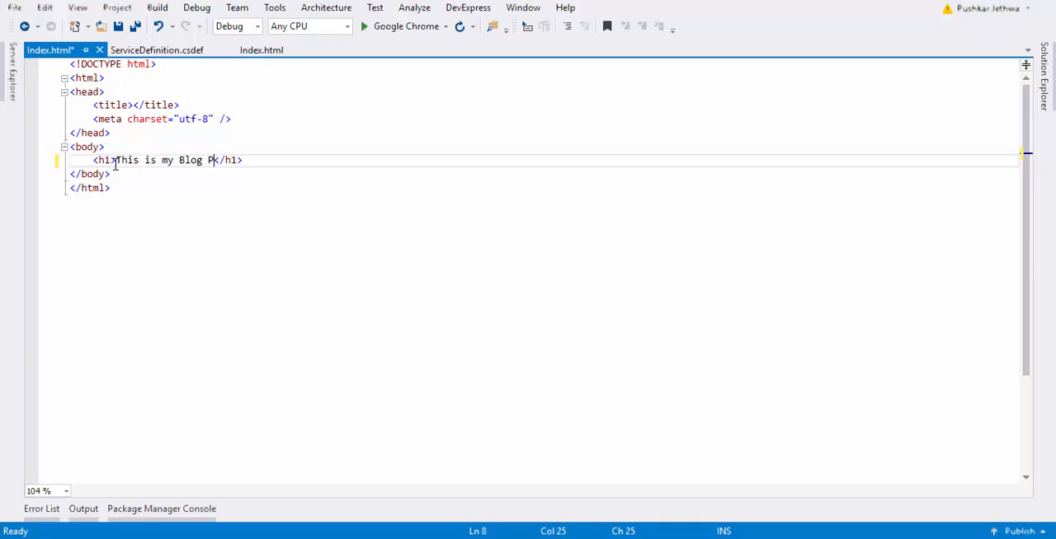
text(age)
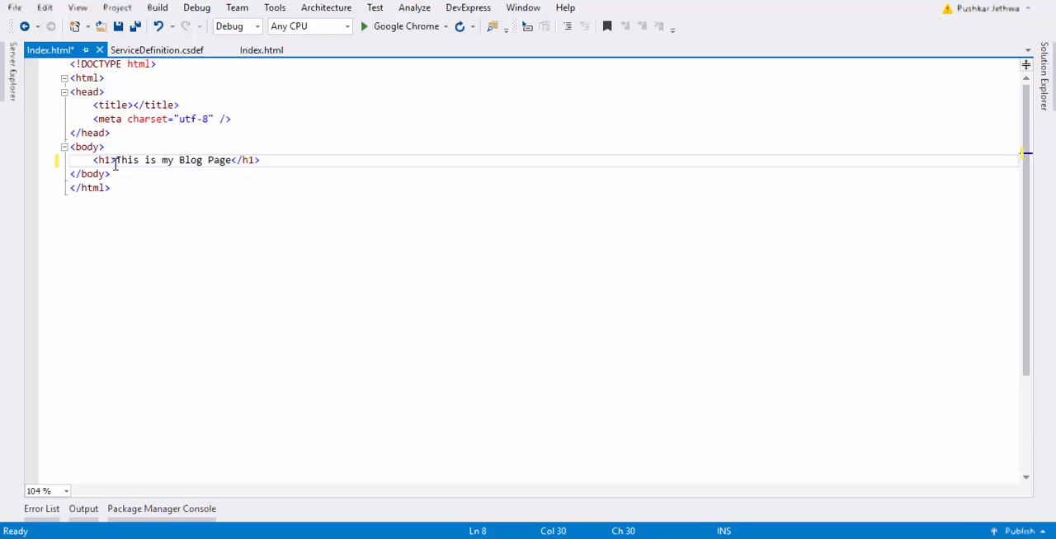
text(- Pushkar)
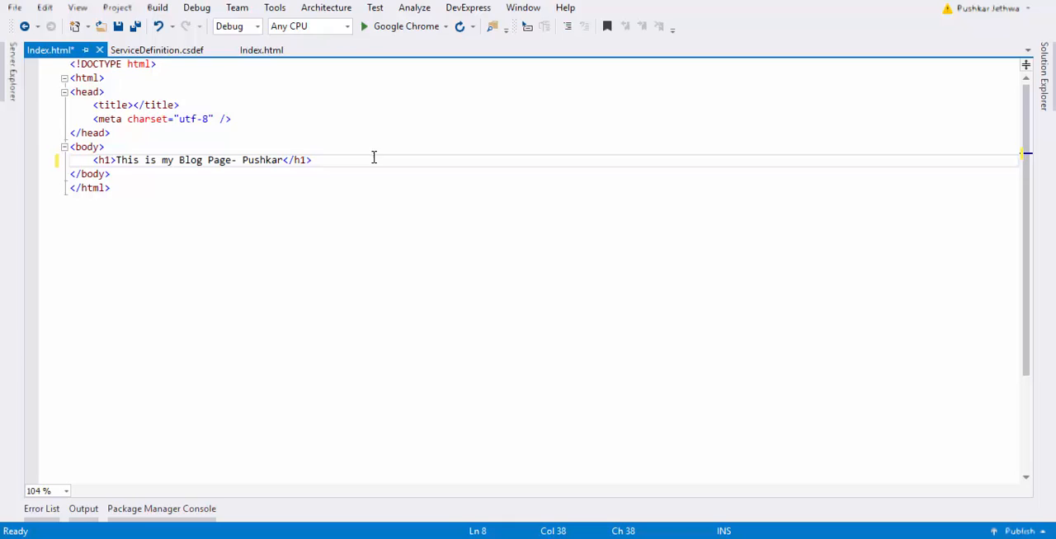
text(Blk)
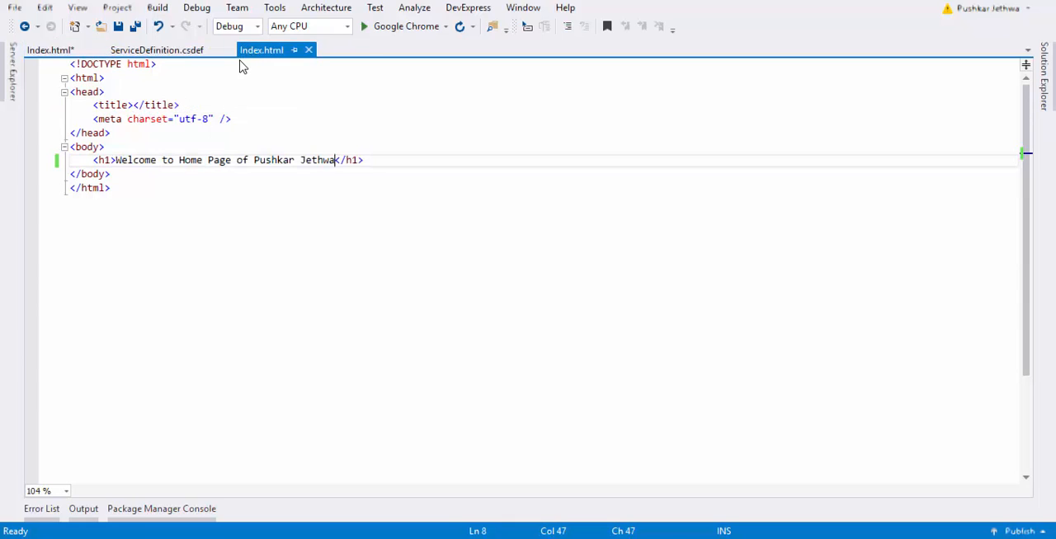
Step: Set MainSite's Index.html page title to Website and return to ServiceDefinition
click(135, 105)
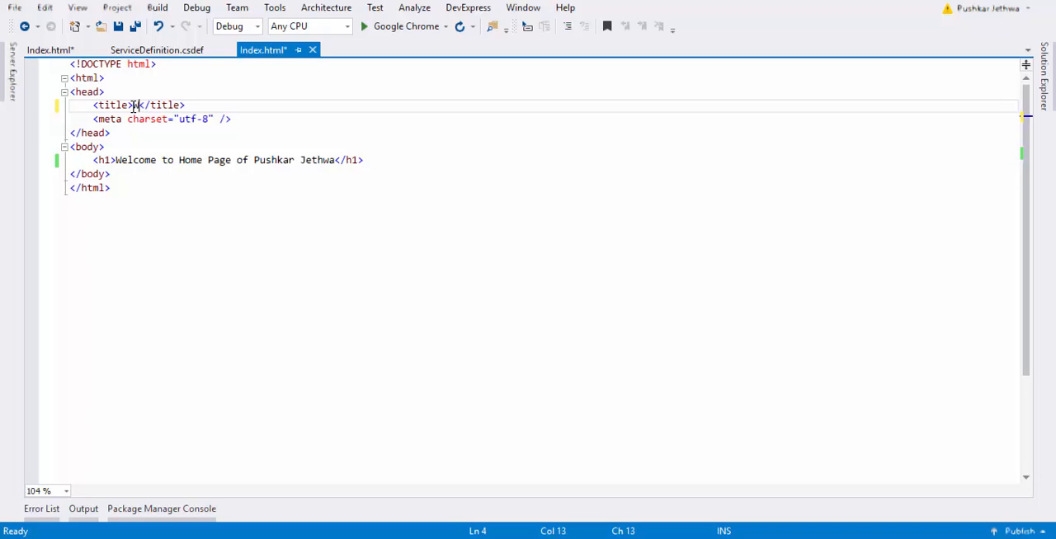
text(Website)
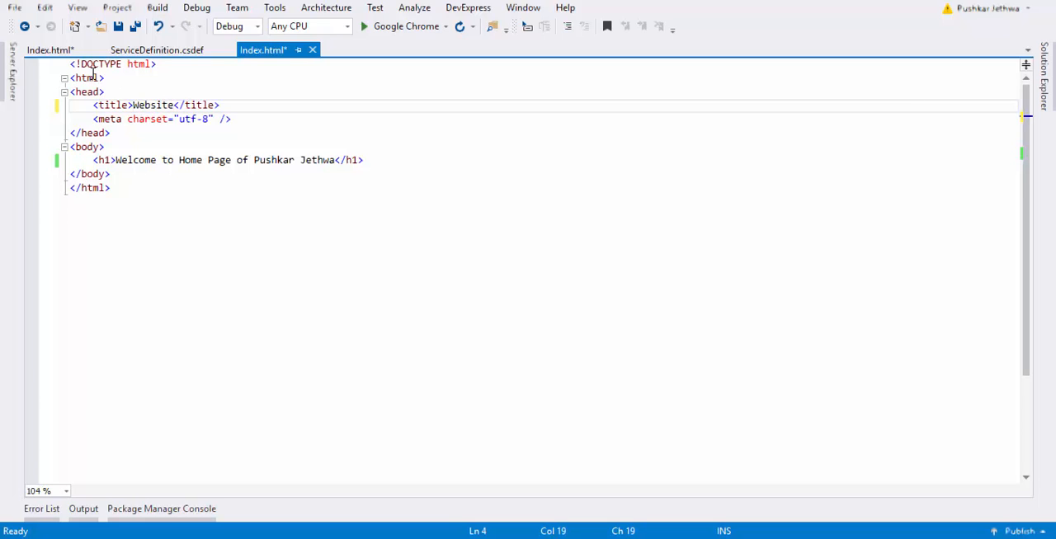
click(155, 49)
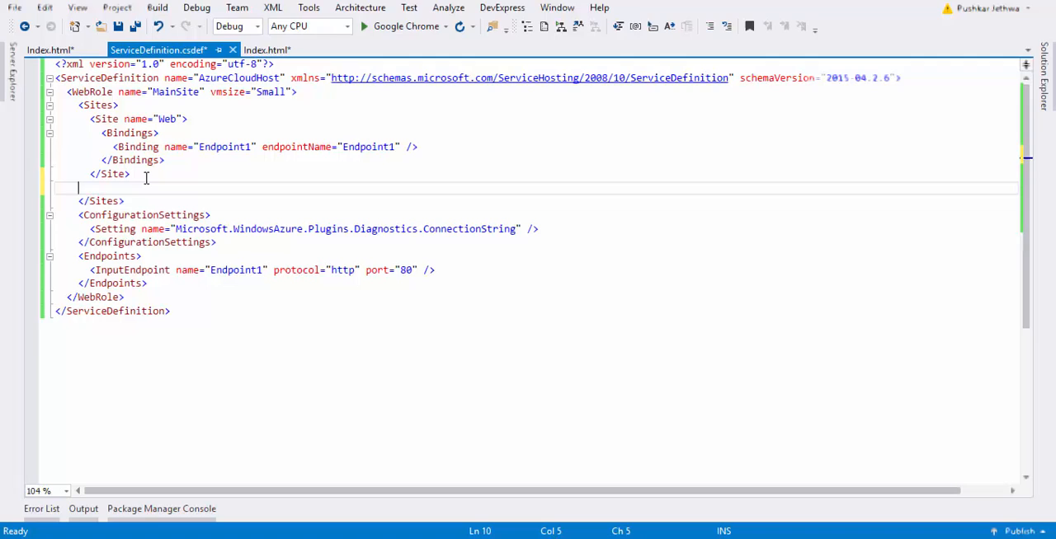
Step: Declare a second Site named blogsite with an empty physicalDirectory in ServiceDefinition.csdef
text(<Site)
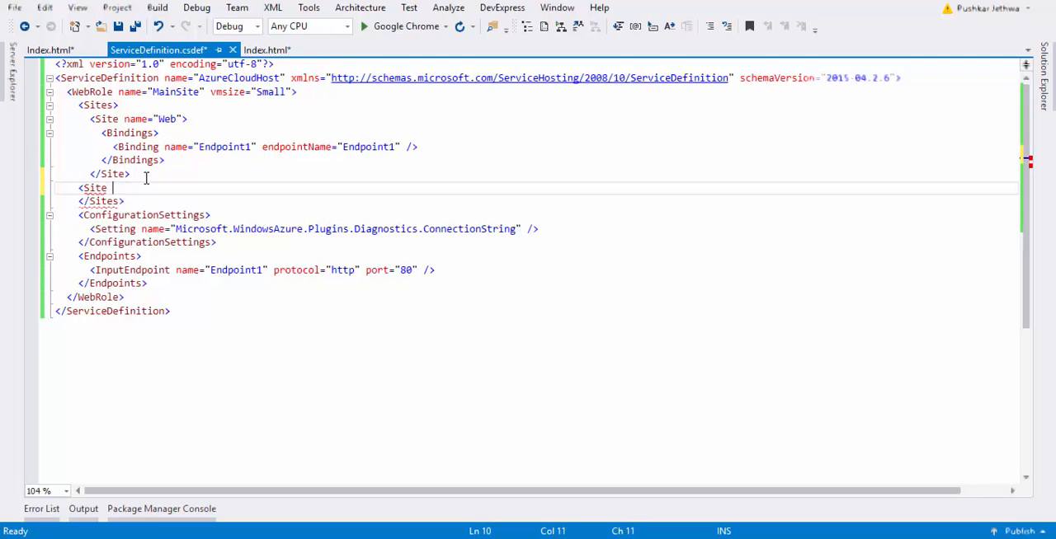
key(Backspace)
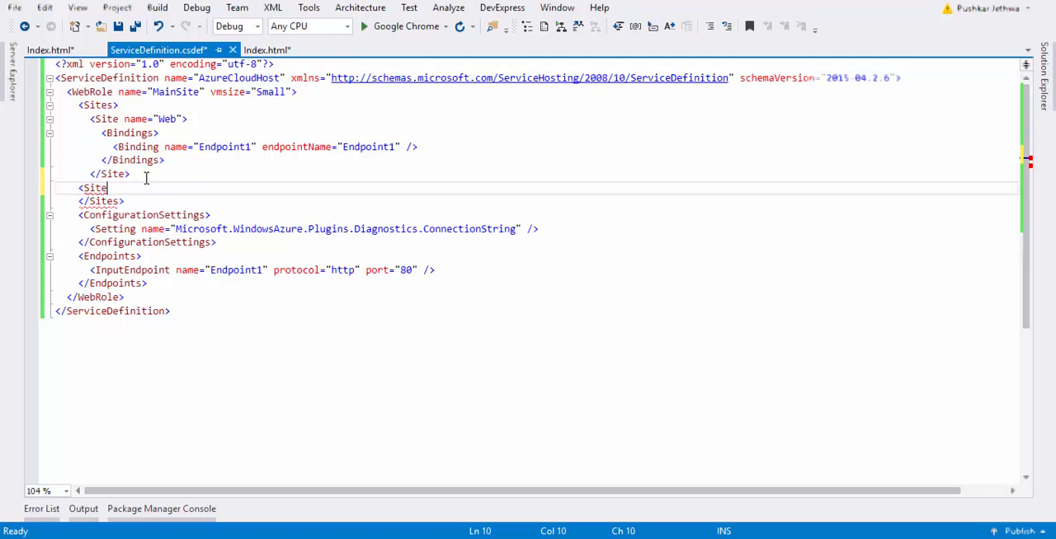
text(></Site>)
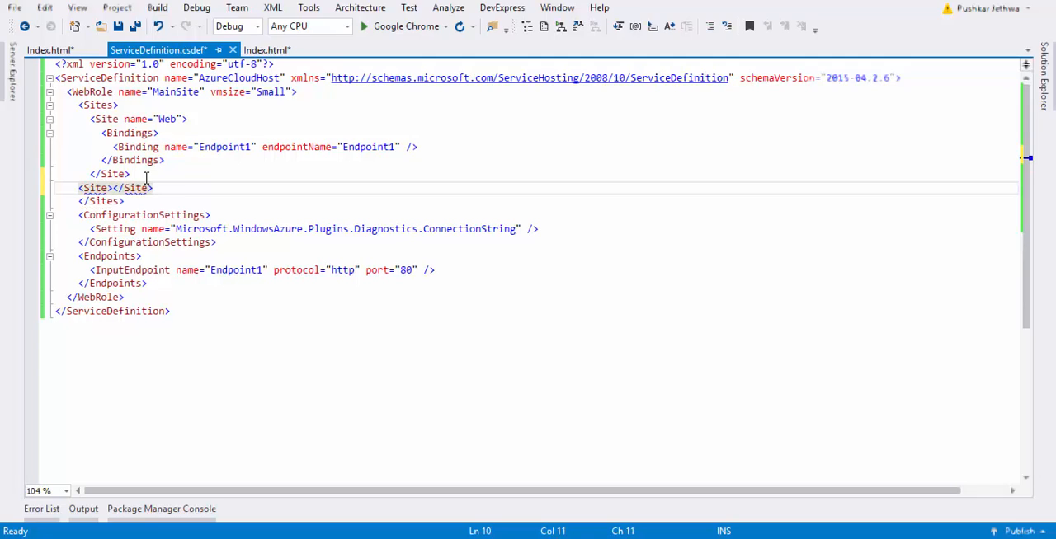
text(" ")
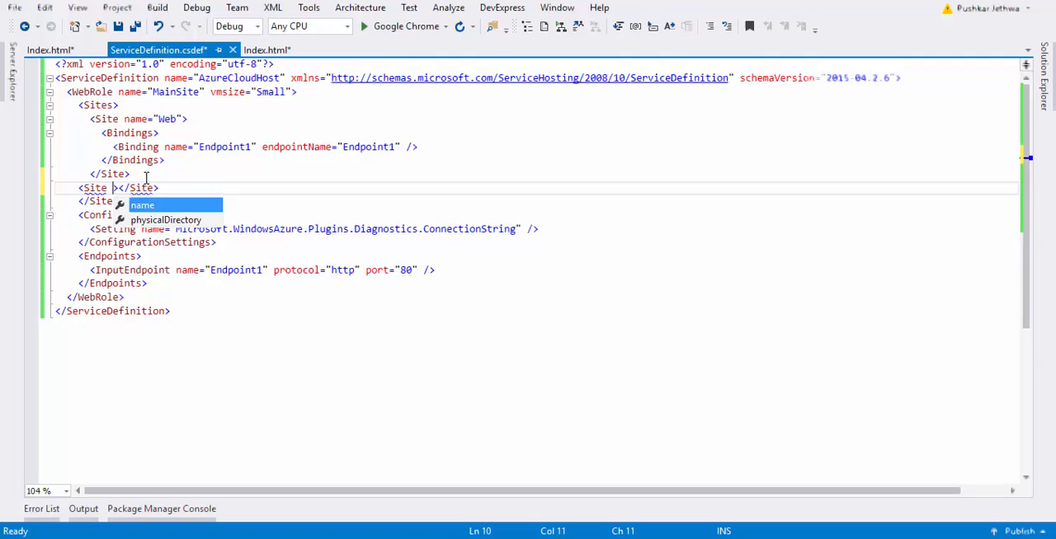
text(name="blog")
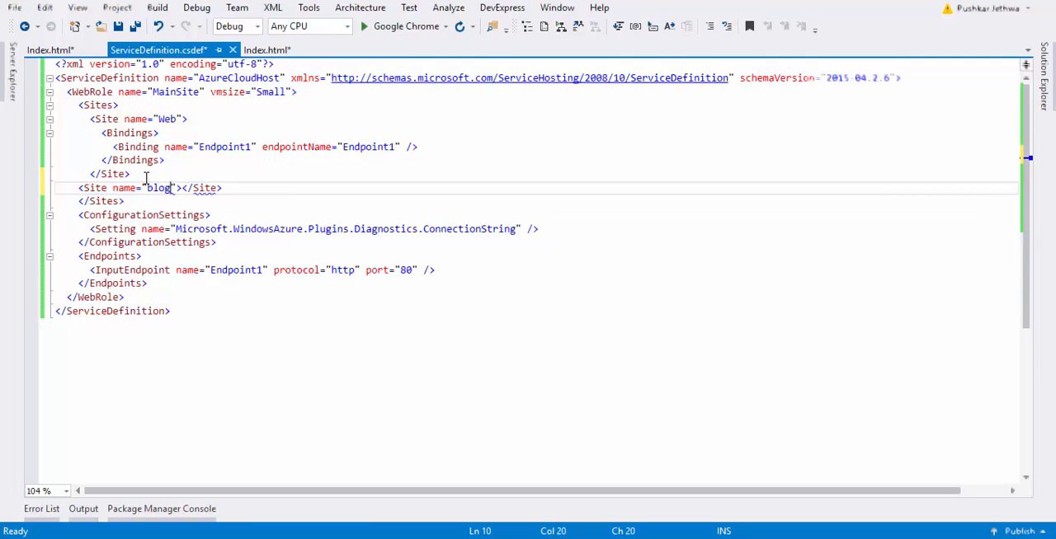
text(site)
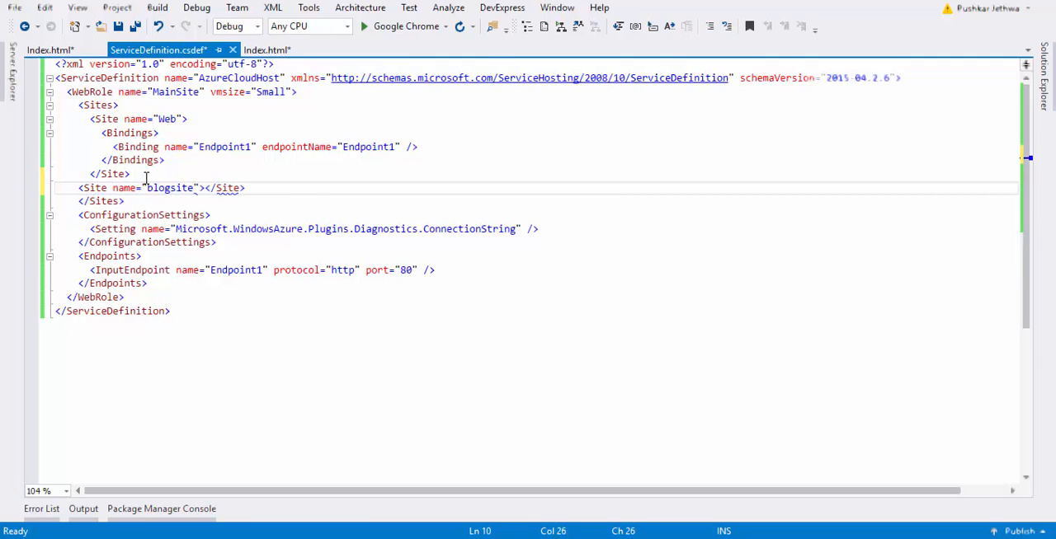
text(physicalDirectory="")
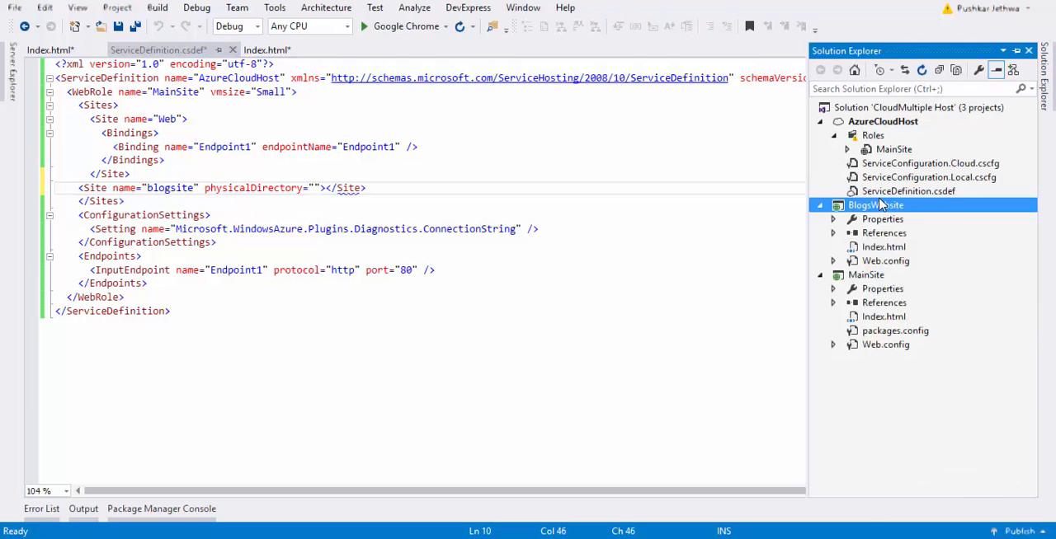
Step: Point blogsite's physicalDirectory at the BlogsWebsite project folder path and begin its Bindings block
right_click(876, 204)
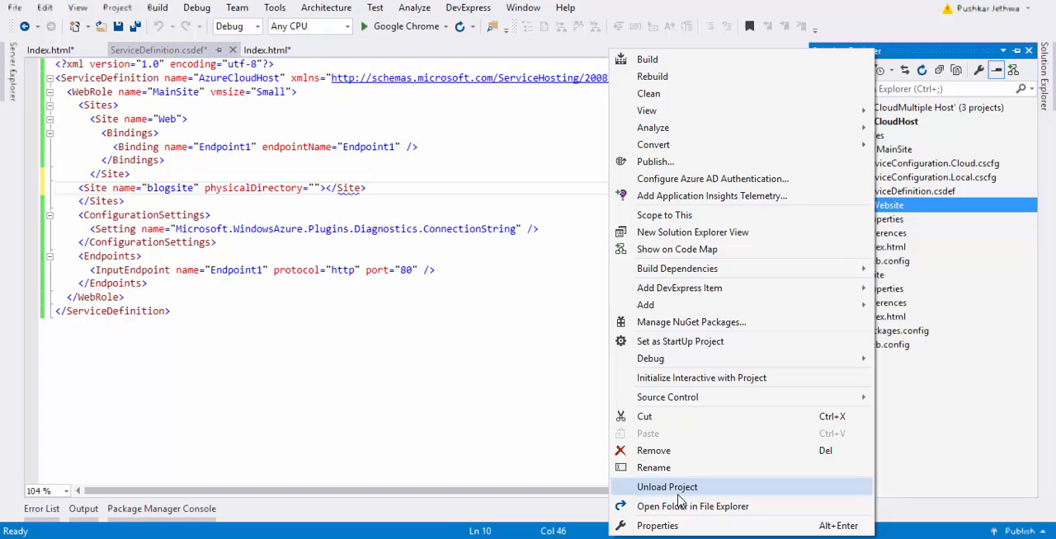
click(693, 507)
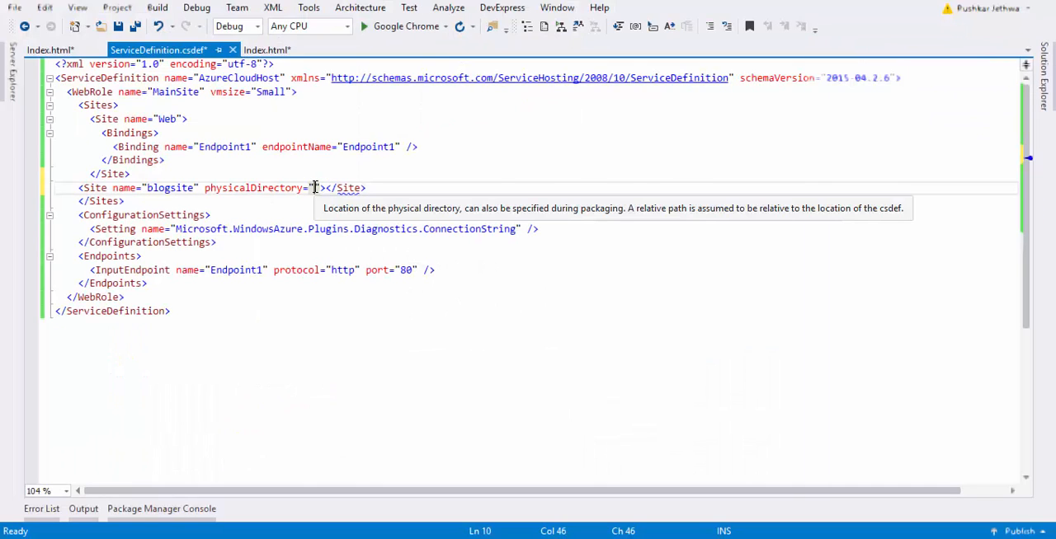
text(C:\Users\Pushkar\Documents\visual studio 2015\Projects\CloudMultiple Host\BlogsWebsite)
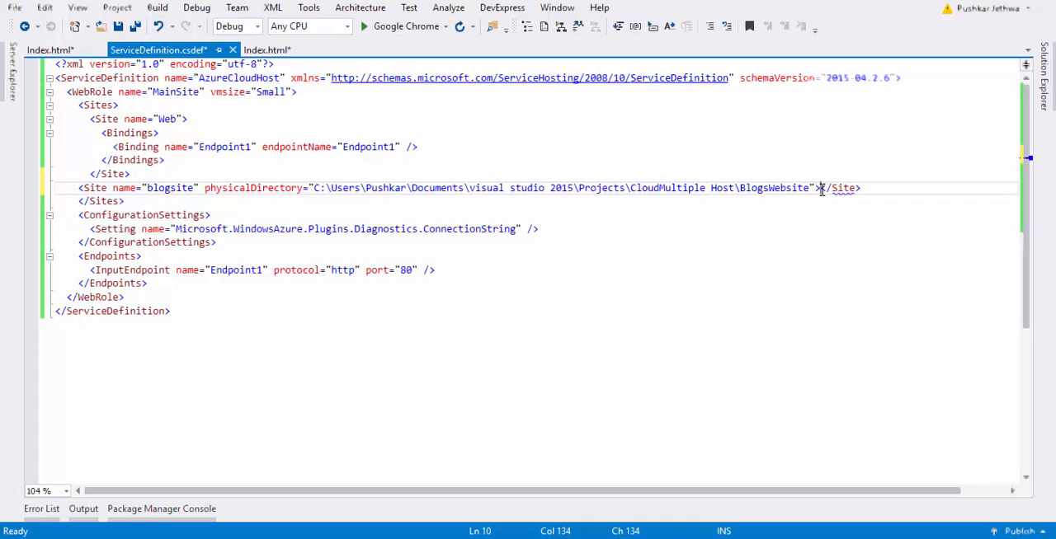
text(<bin)
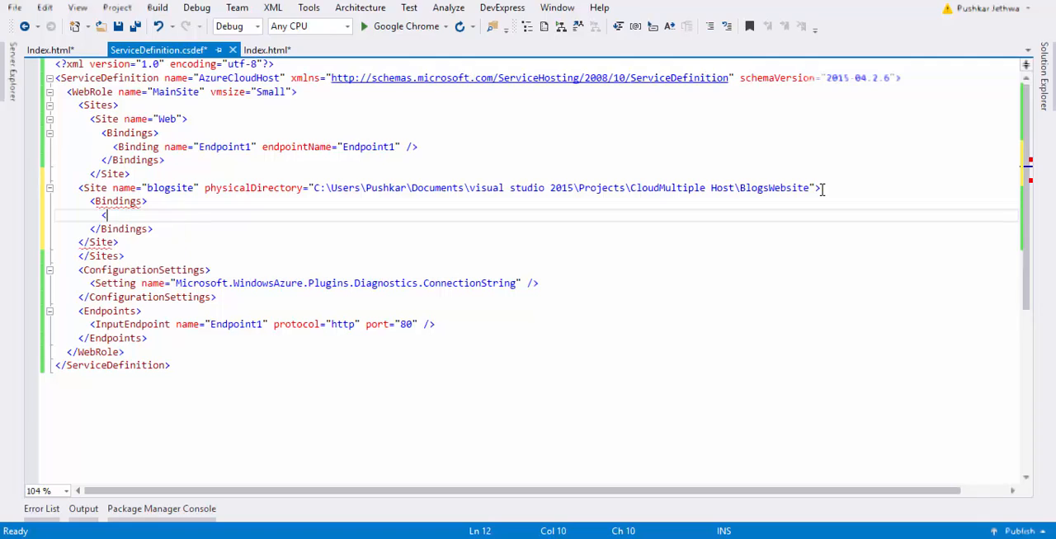
Step: Add Binding httpbinding on Endpoint1 with hostHeader blog.pushkarjethwa.com to the blogsite site
text(<Binding name="" />)
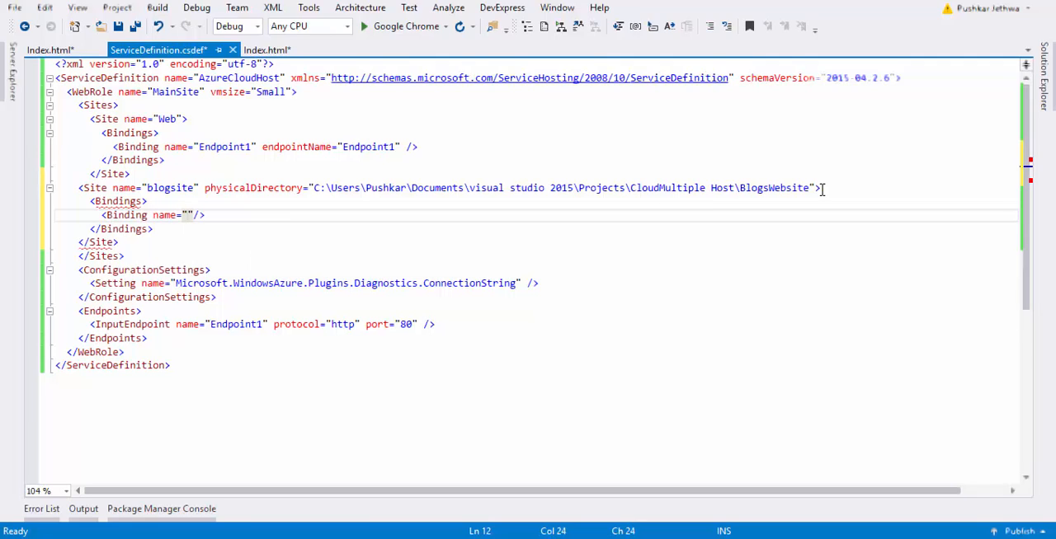
text(httpbinding)
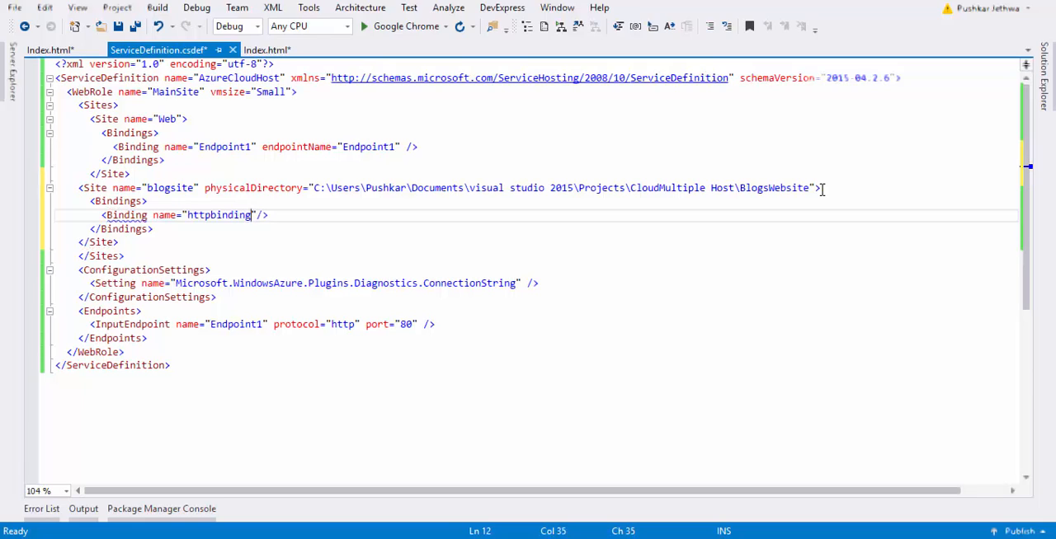
text(endpointName="")
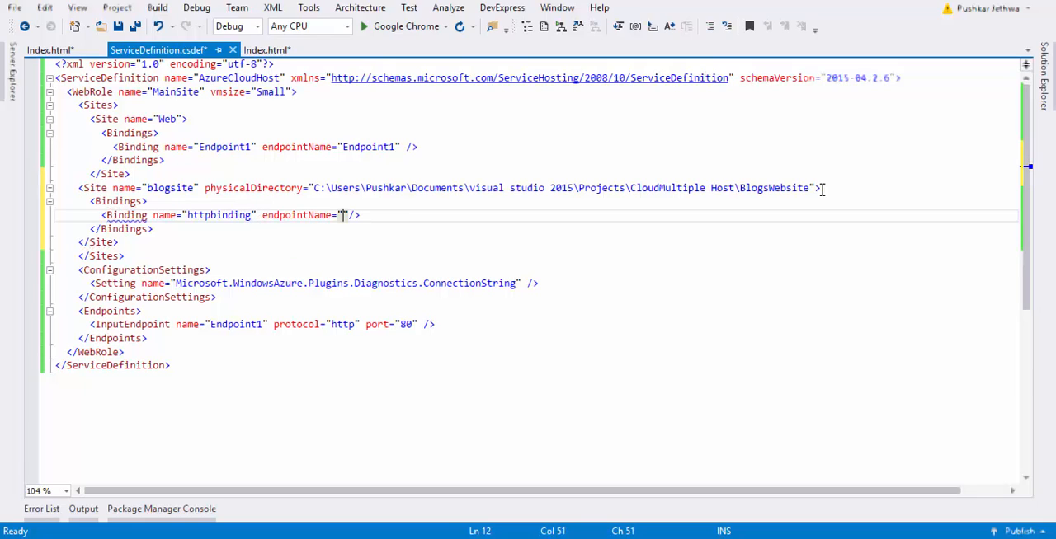
text(Endpoint1)
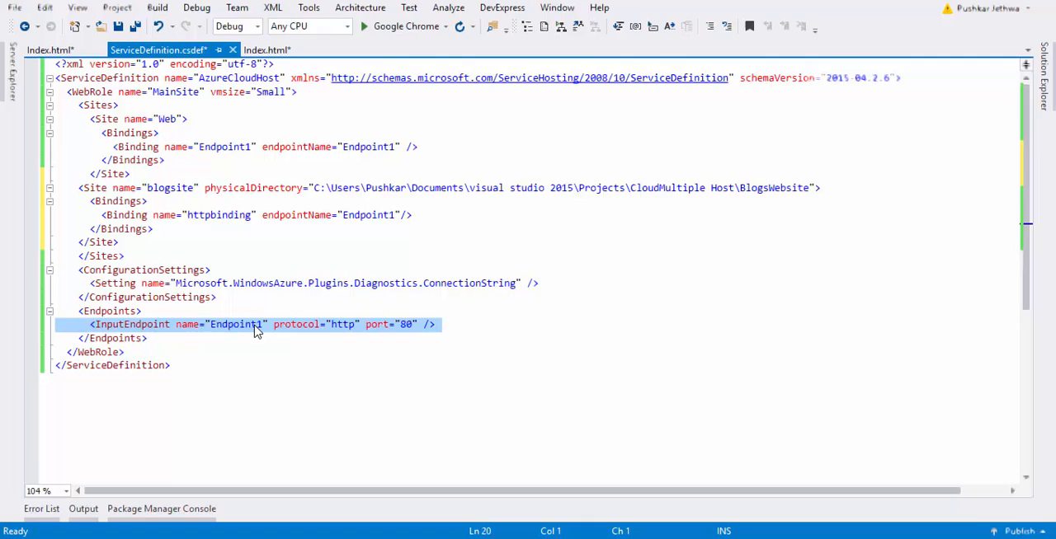
click(403, 215)
text( hostHeader=")
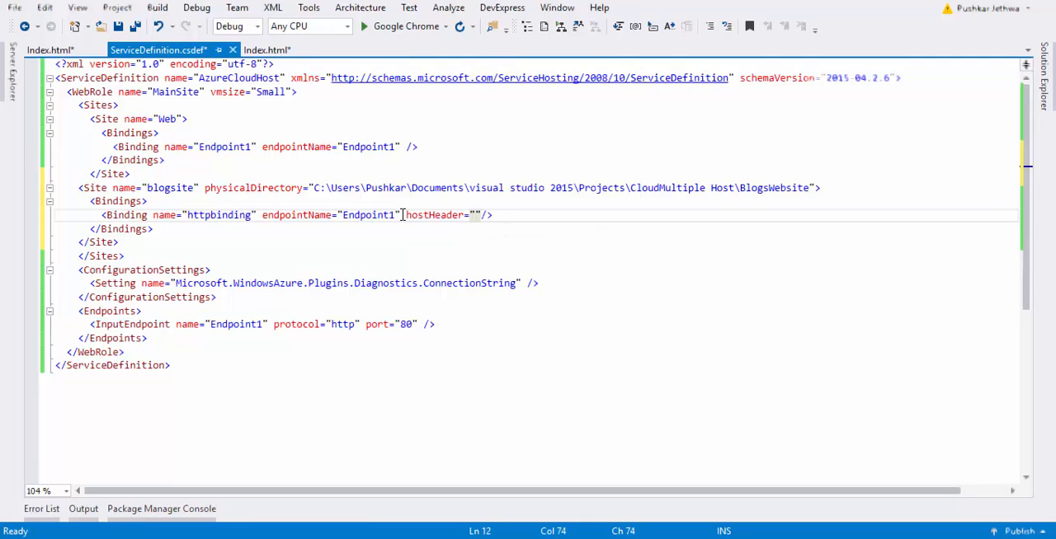
text(blog.)
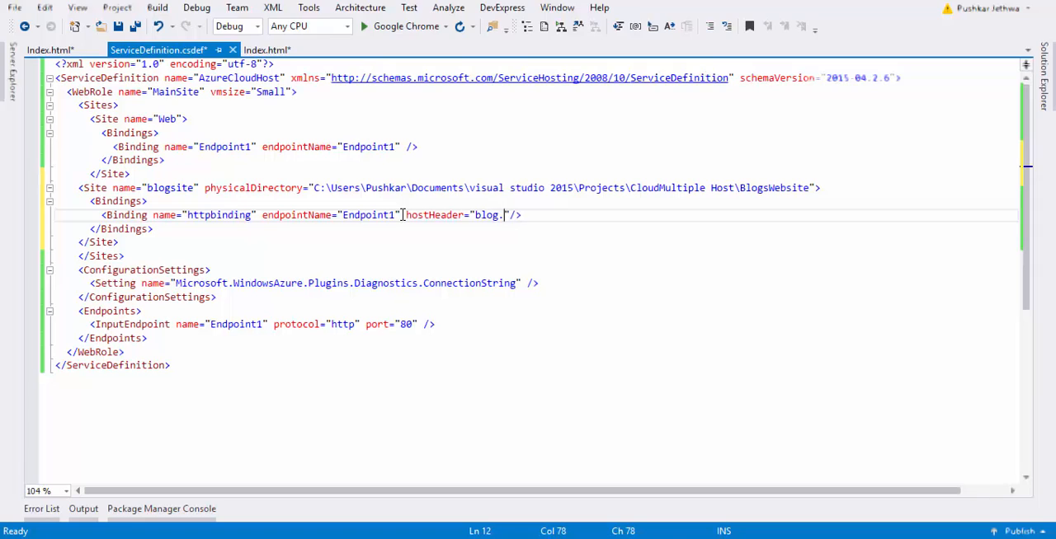
text(pushkarjethwa.com)
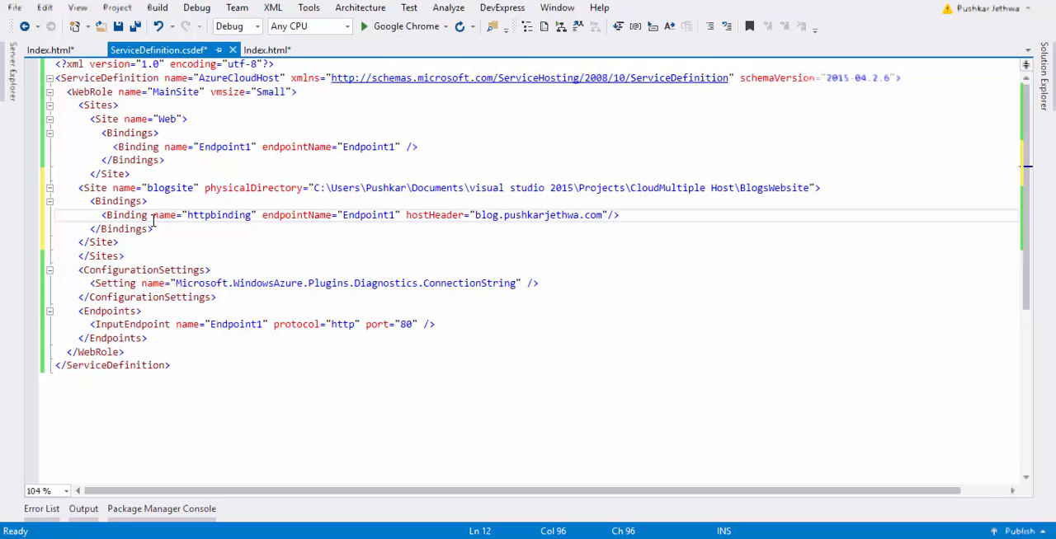
mouse_move(594, 214)
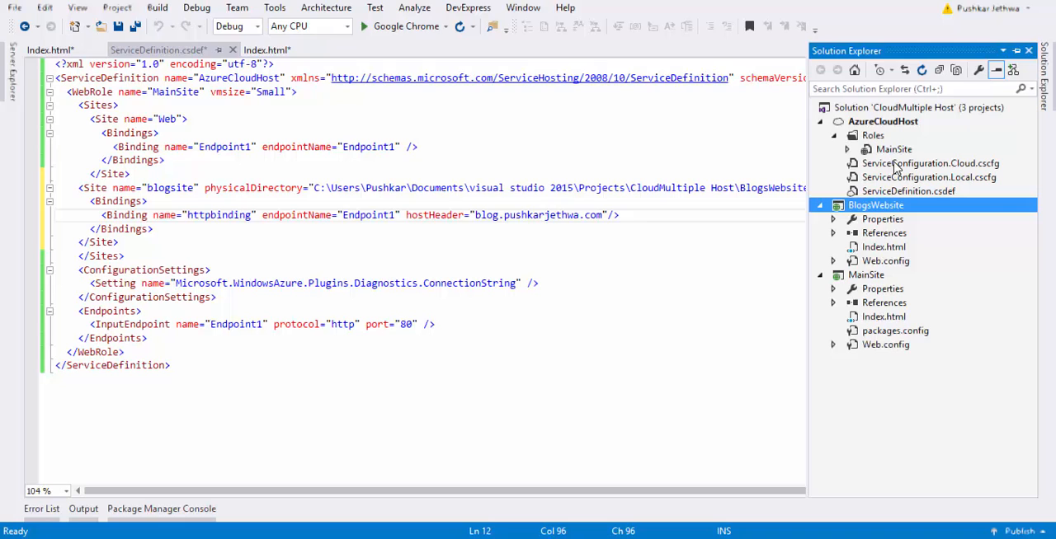
Step: From the Azure portal, start New > Compute > Cloud Service > Custom Create
click(918, 107)
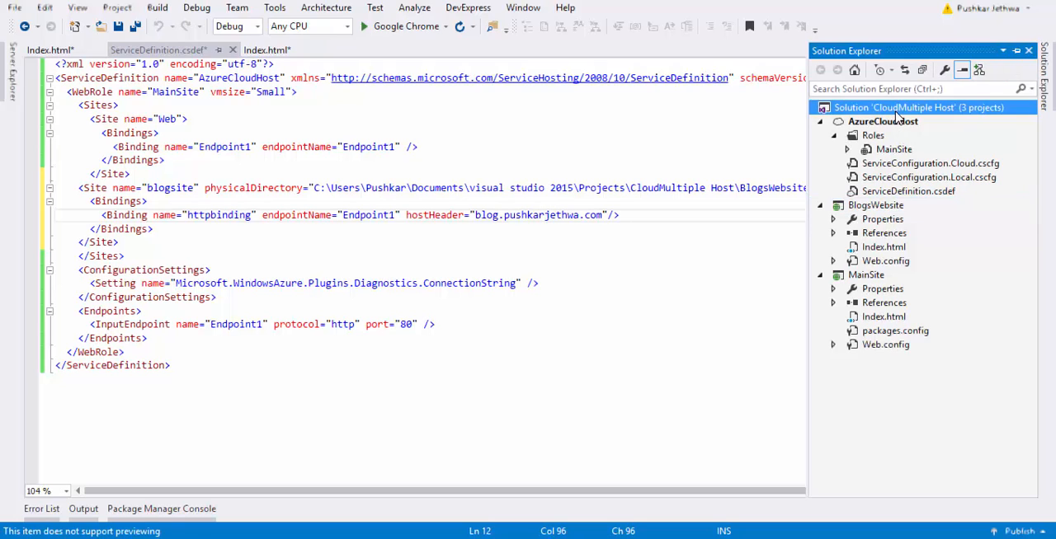
right_click(894, 107)
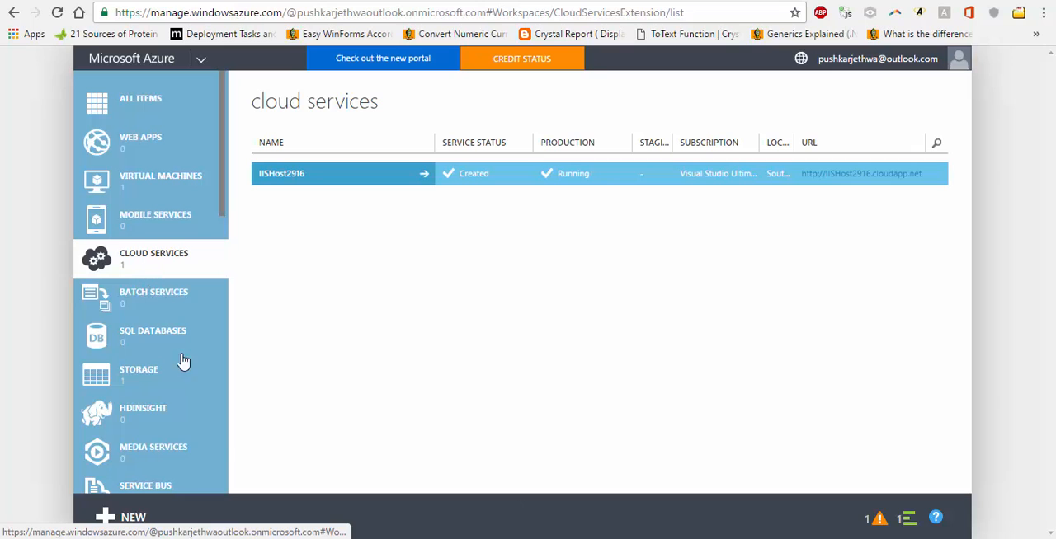
click(118, 518)
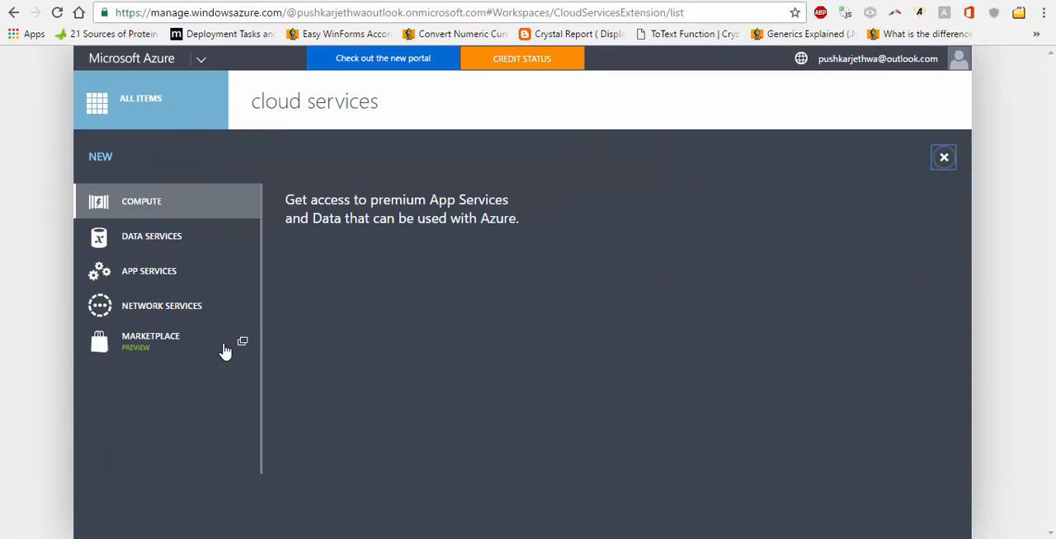
click(142, 201)
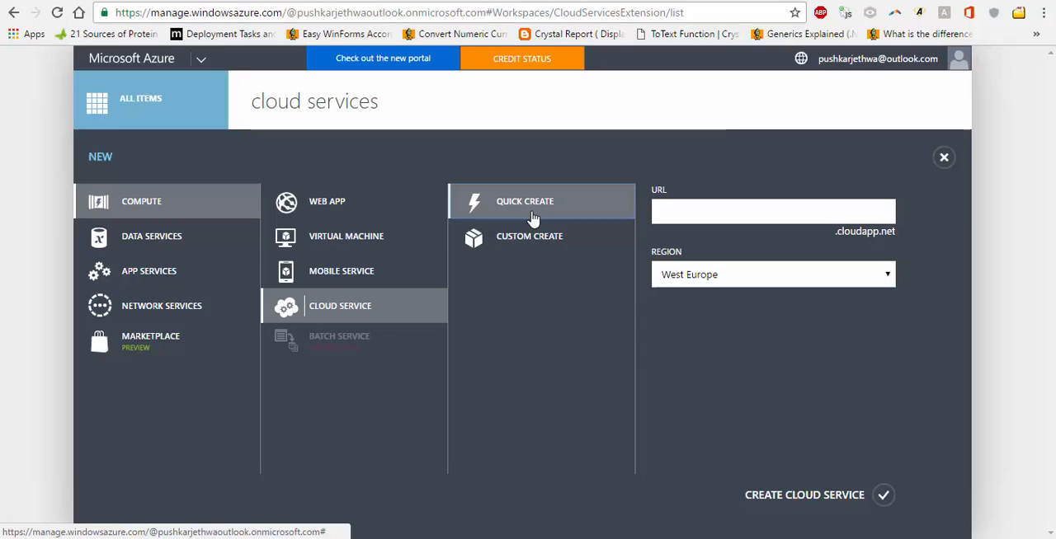
click(527, 236)
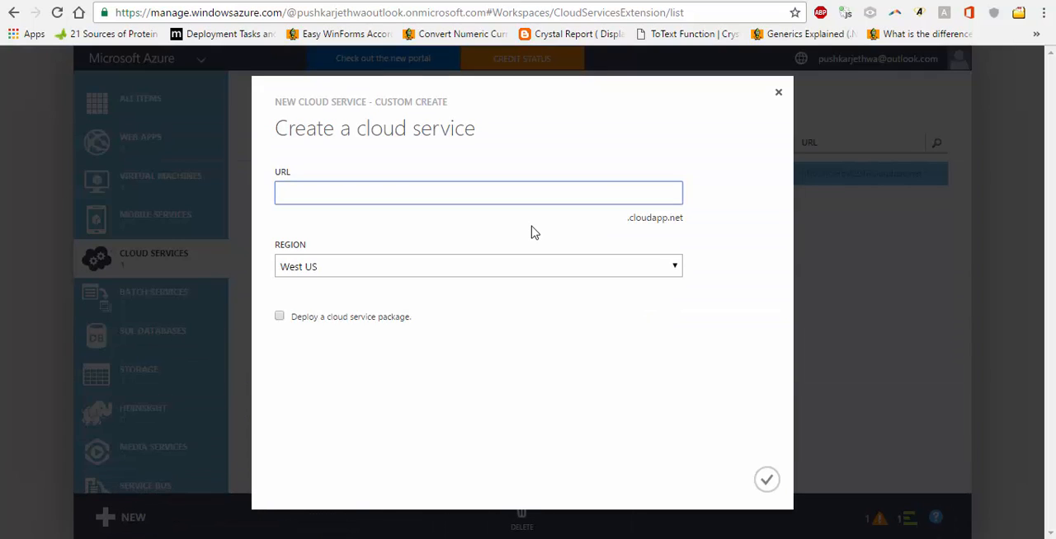
Step: Create cloud service pushkarcs2016.cloudapp.net in the East Asia region
text(p)
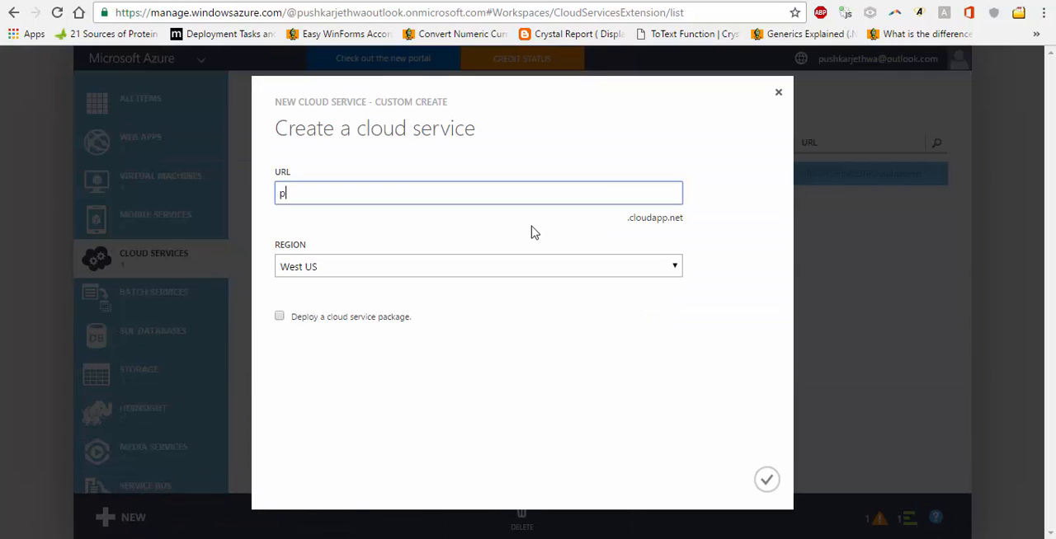
text(ushkard)
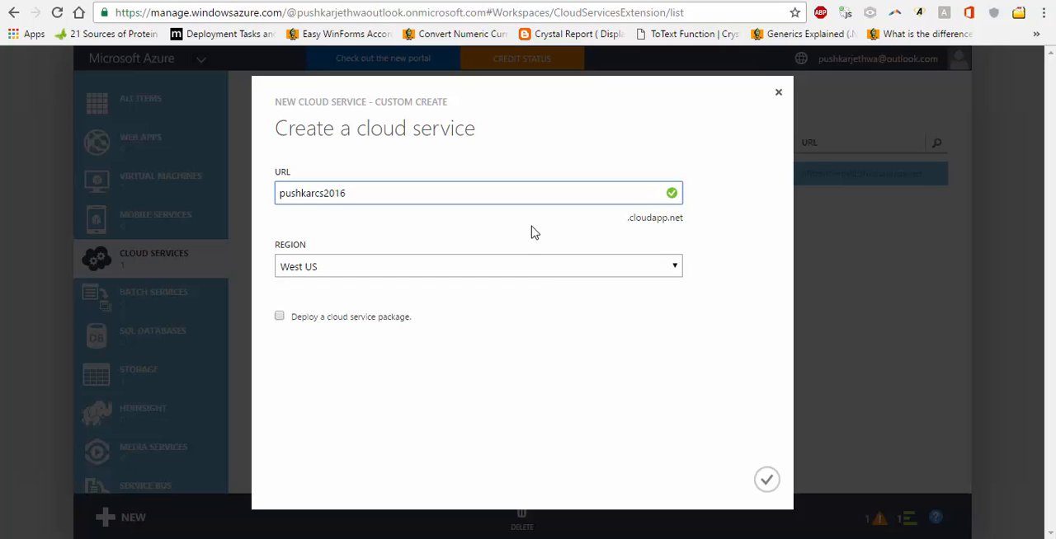
click(478, 266)
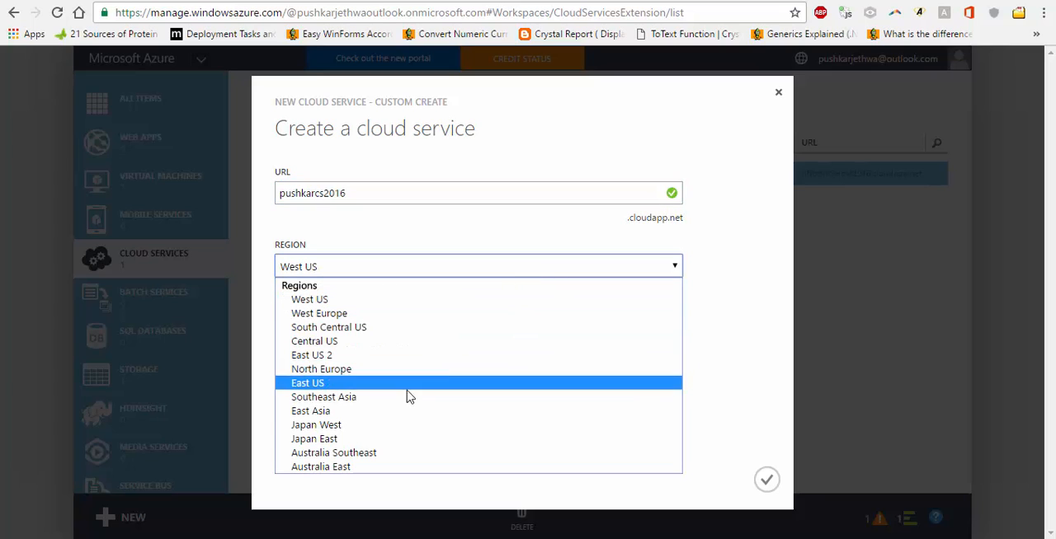
mouse_move(333, 452)
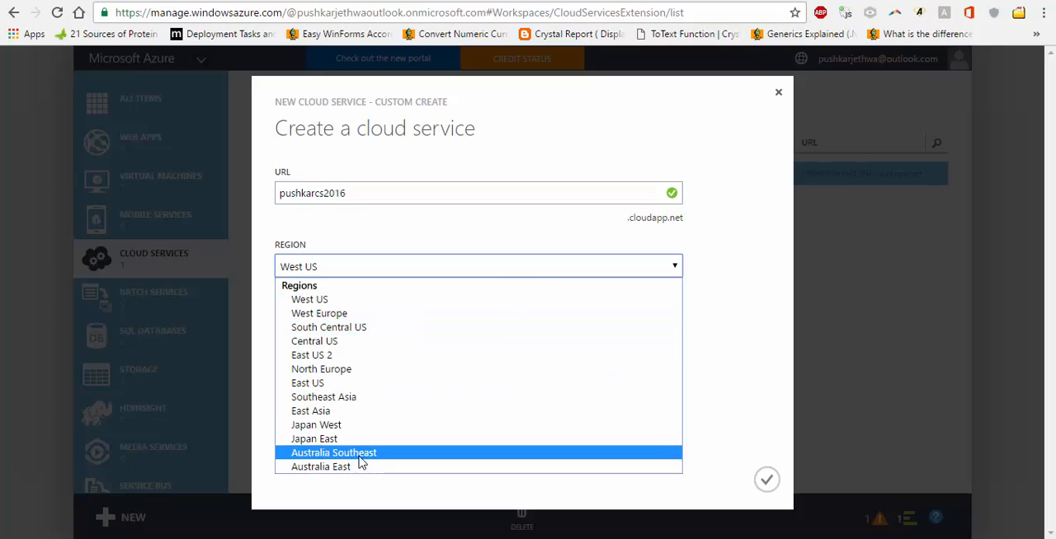
click(310, 411)
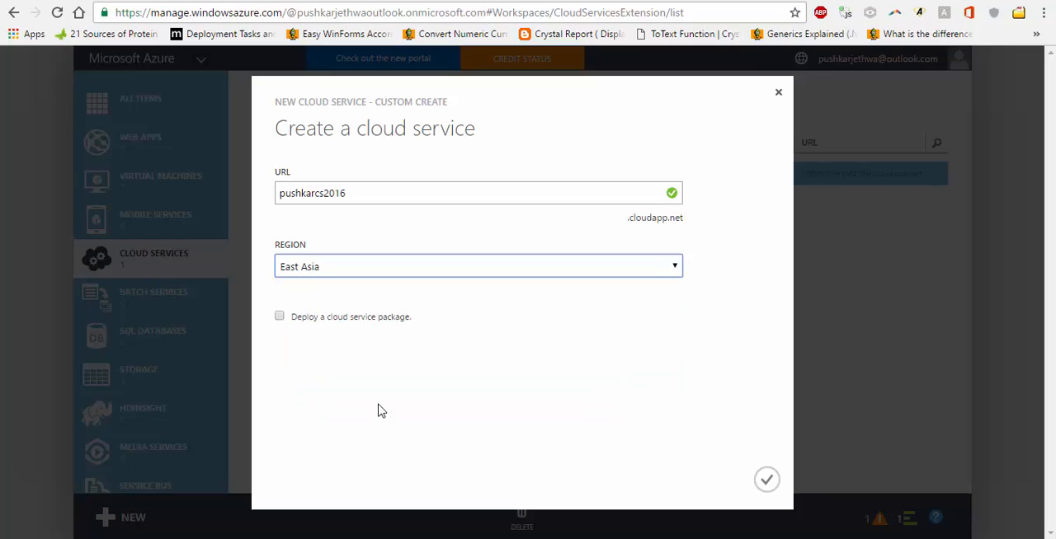
mouse_move(766, 478)
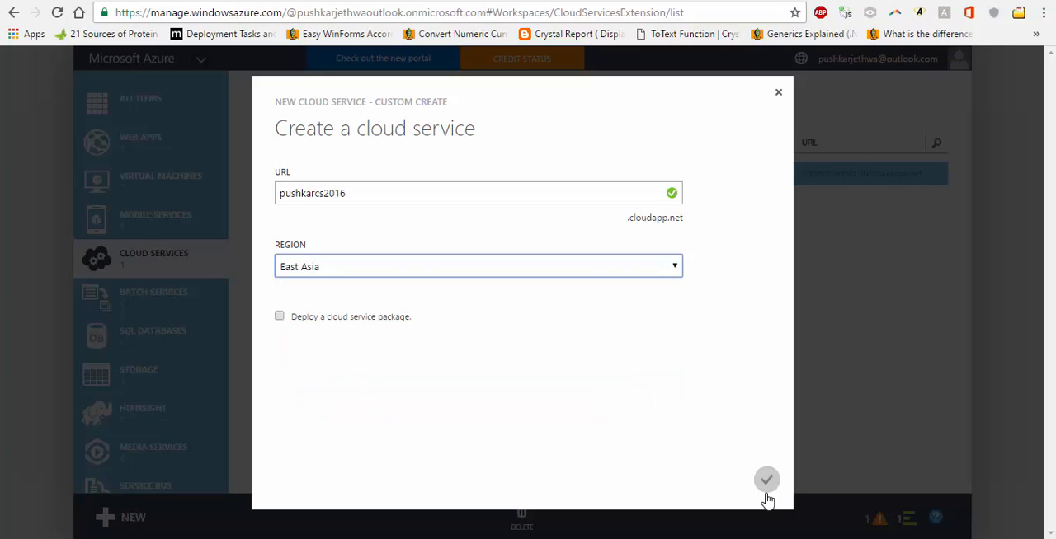
click(765, 479)
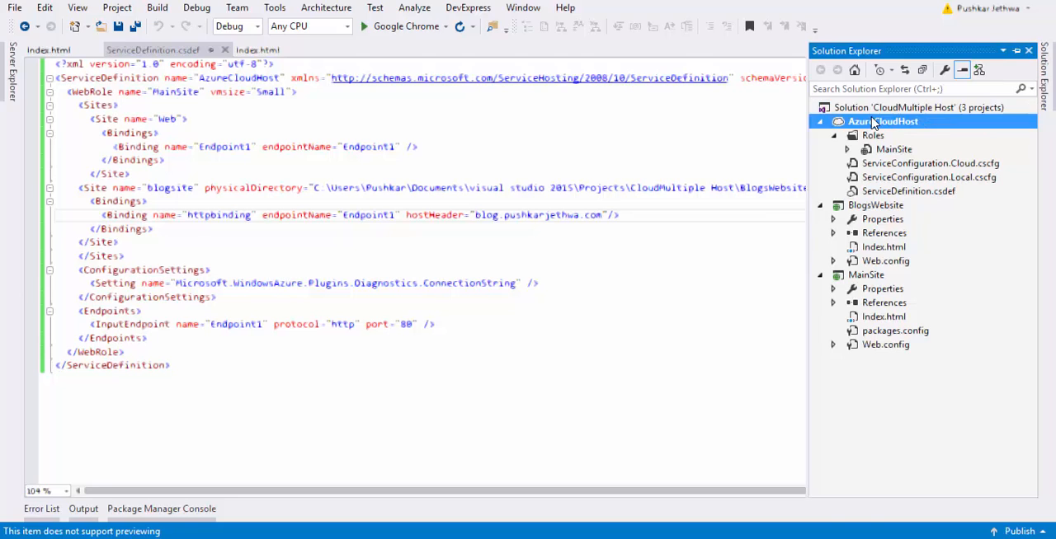
Step: Publish AzureCloudHost and sign in to the Microsoft account in the wizard
right_click(883, 122)
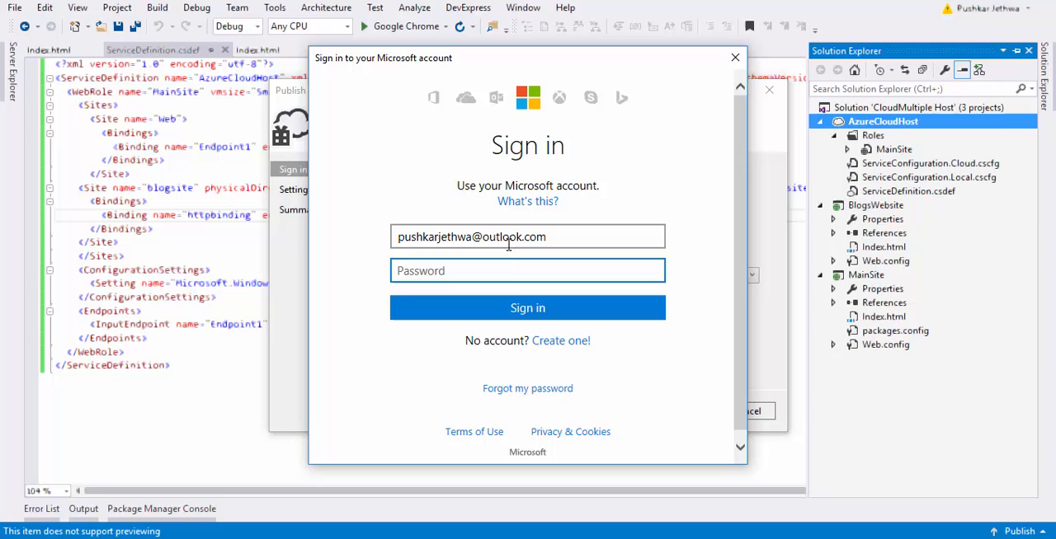
text(••••)
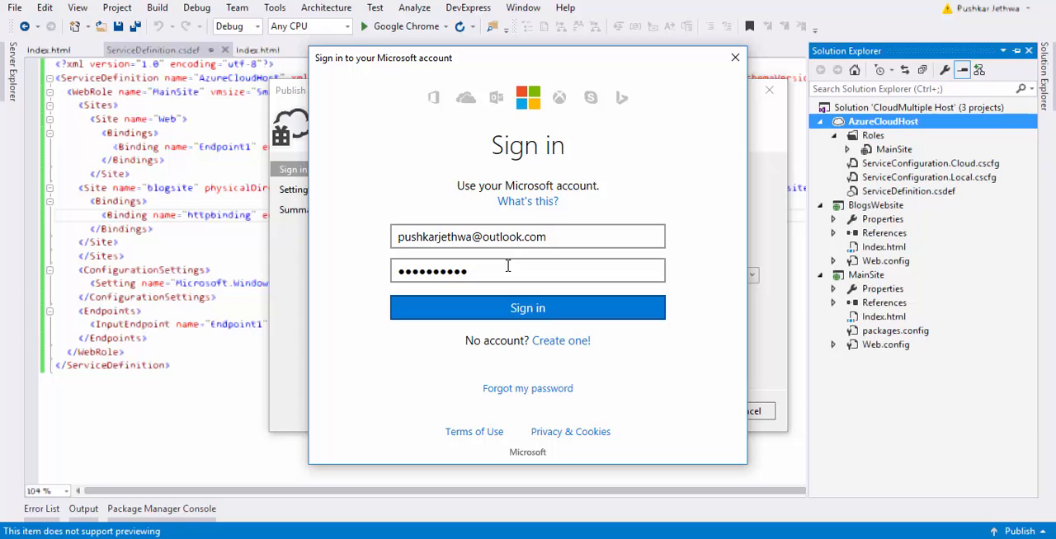
click(528, 307)
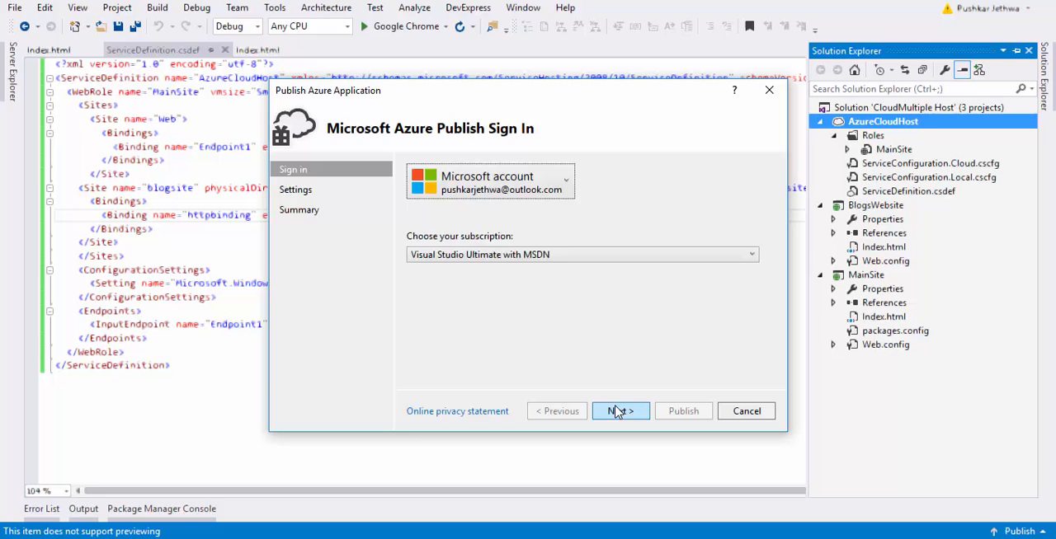
Step: Target the pushkarcs2016 cloud service, review the summary and publish
click(620, 411)
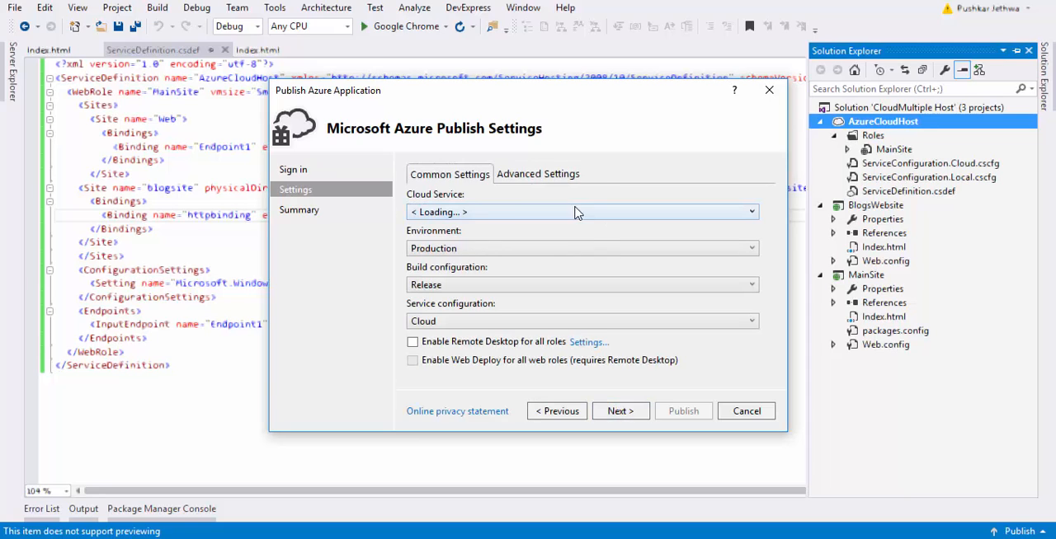
click(581, 211)
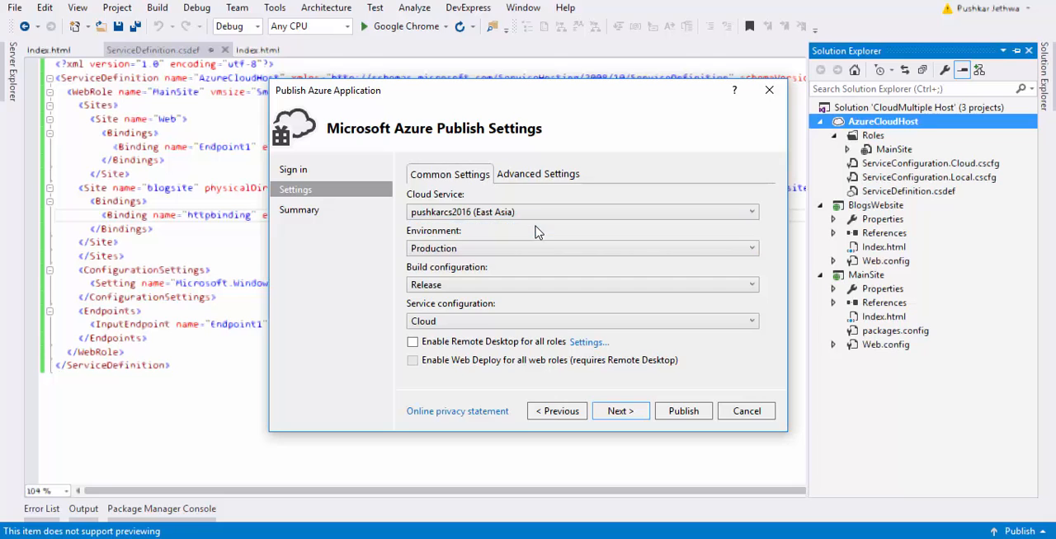
mouse_move(485, 360)
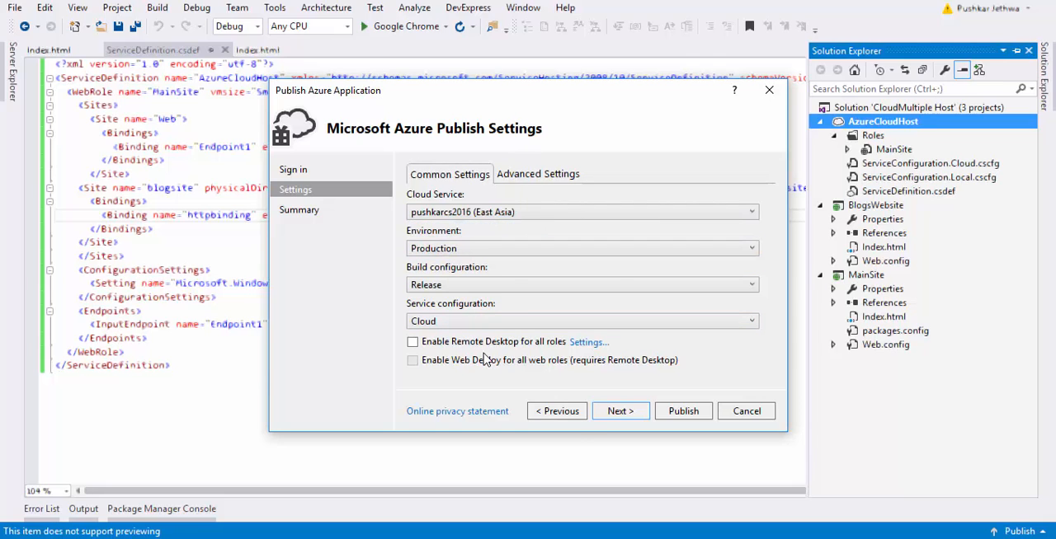
click(620, 410)
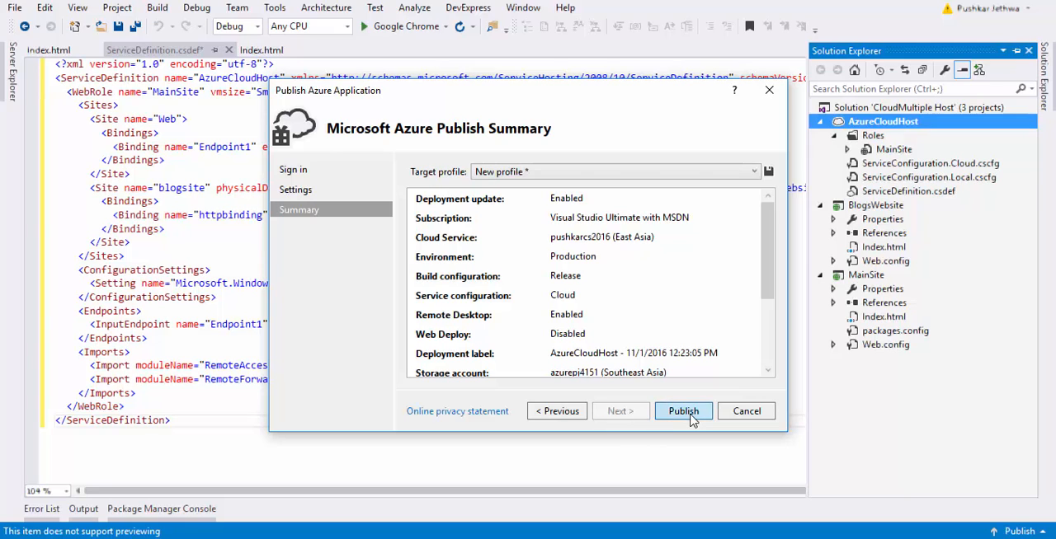
click(683, 411)
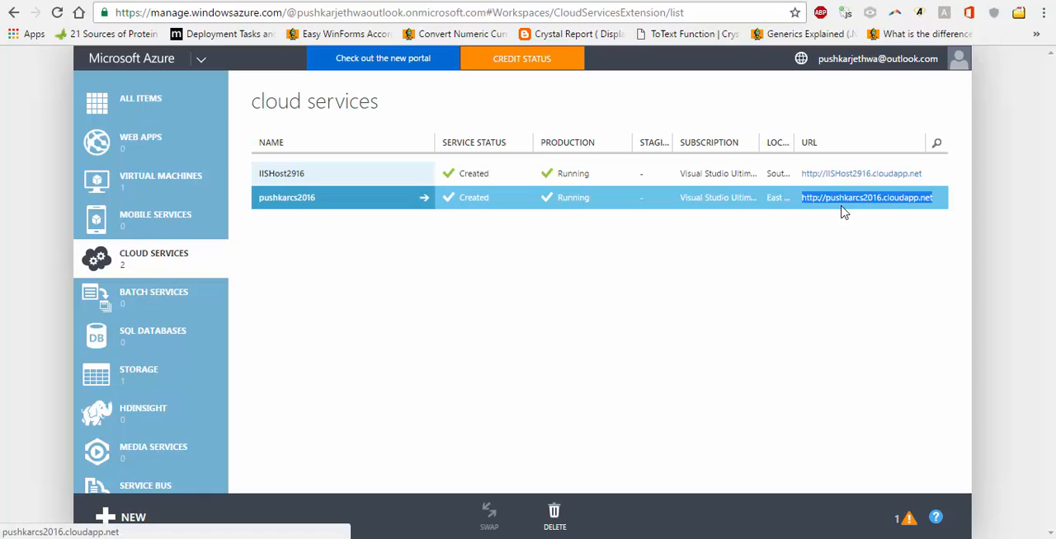
mouse_move(883, 205)
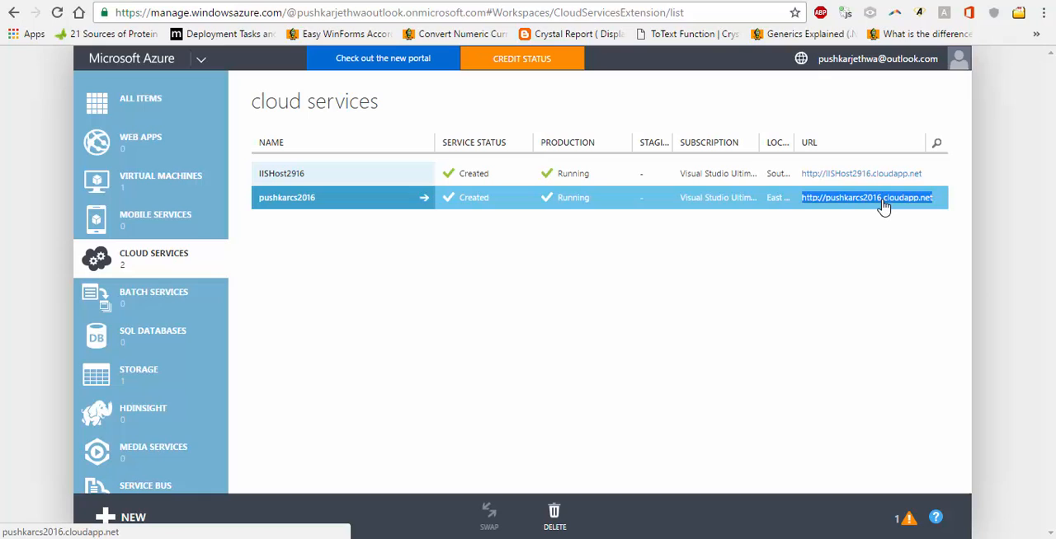
Step: Copy the pushkarcs2016 cloudapp.net address and reach GoDaddy DNS for pushkarjethwa.com
right_click(866, 198)
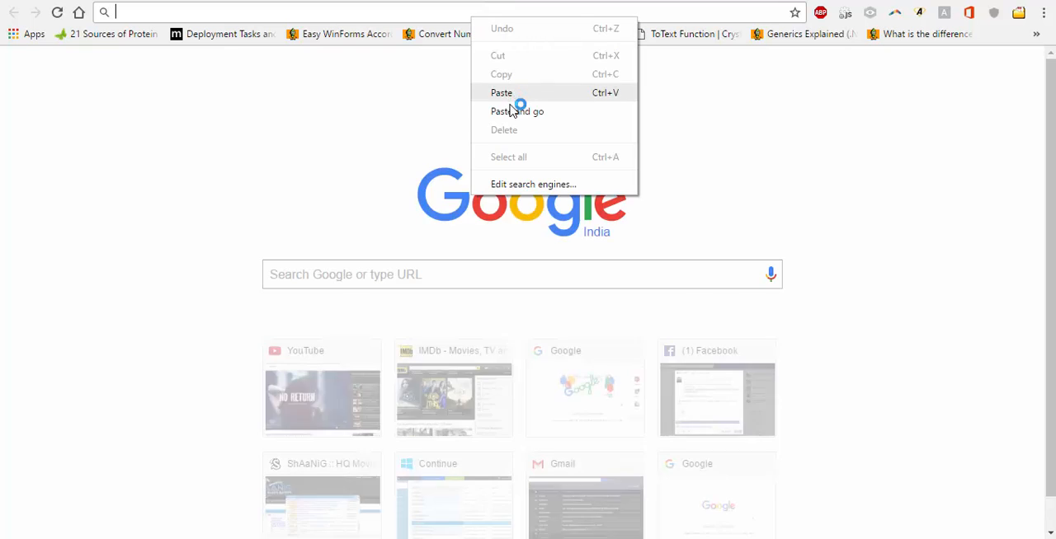
click(518, 113)
text(pus)
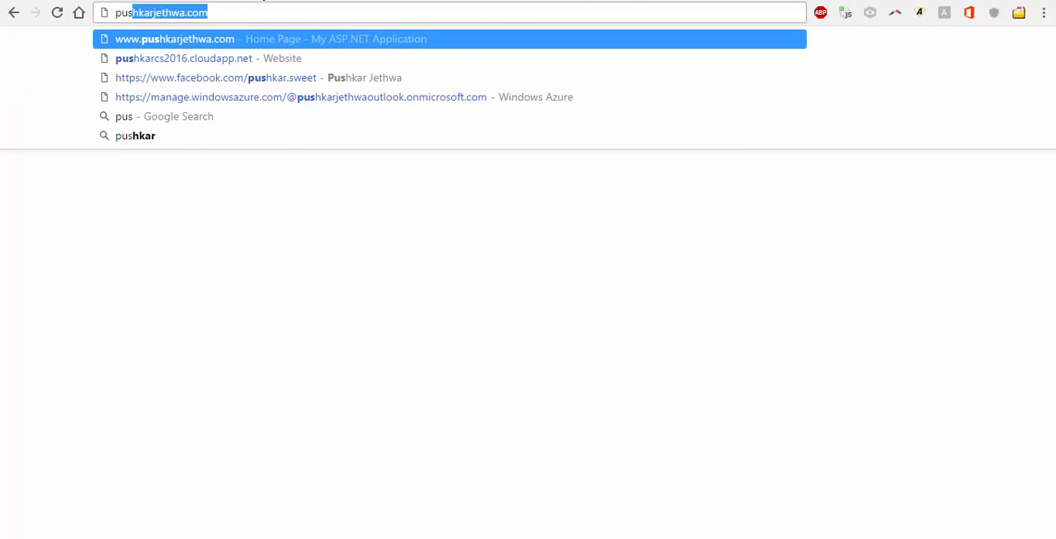
click(302, 96)
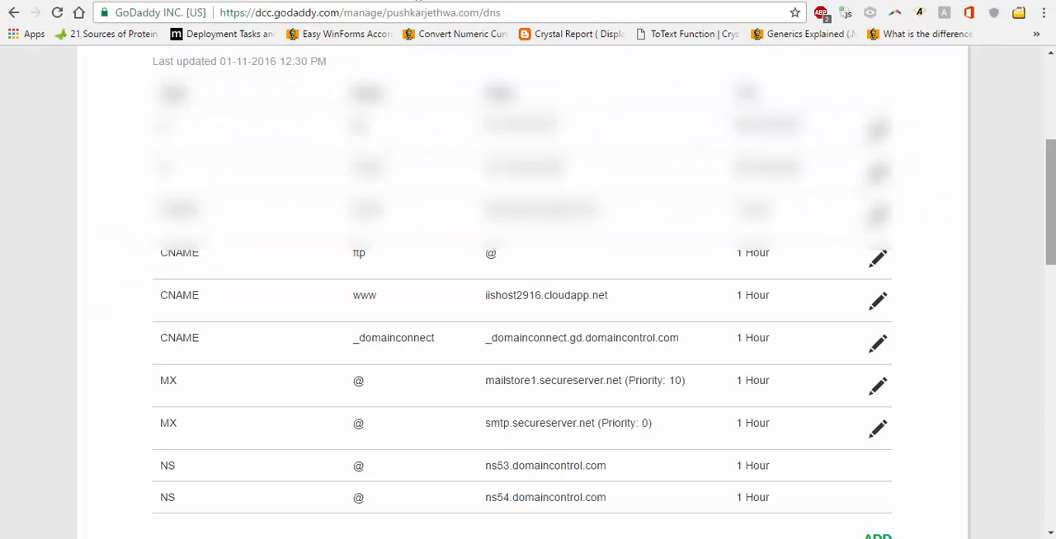
Step: Repoint the www CNAME record to pushkarcs2016.cloudapp.net and save it
scroll(down, 3)
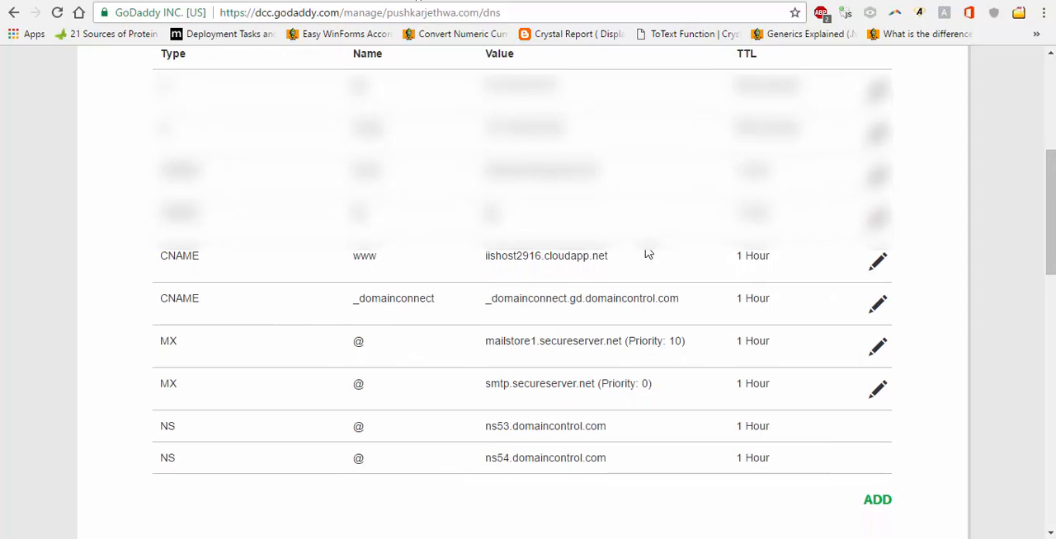
double_click(363, 256)
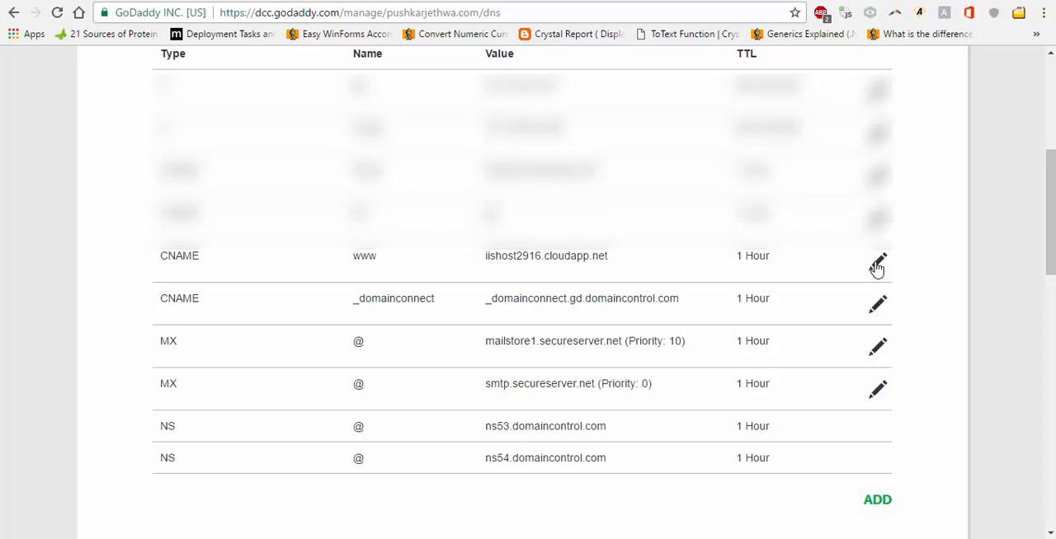
click(878, 262)
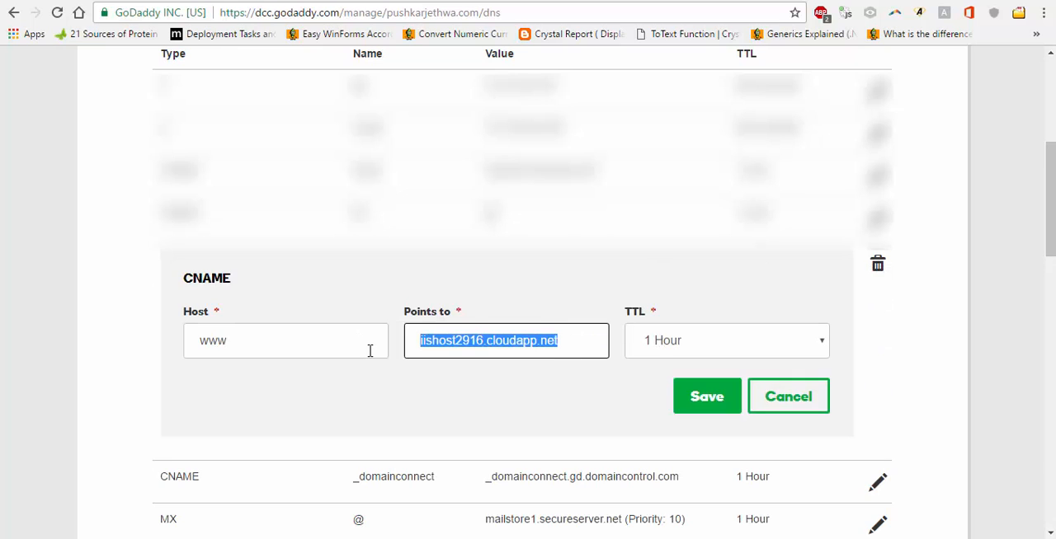
text(pushkarcs2016.cloudapp.net)
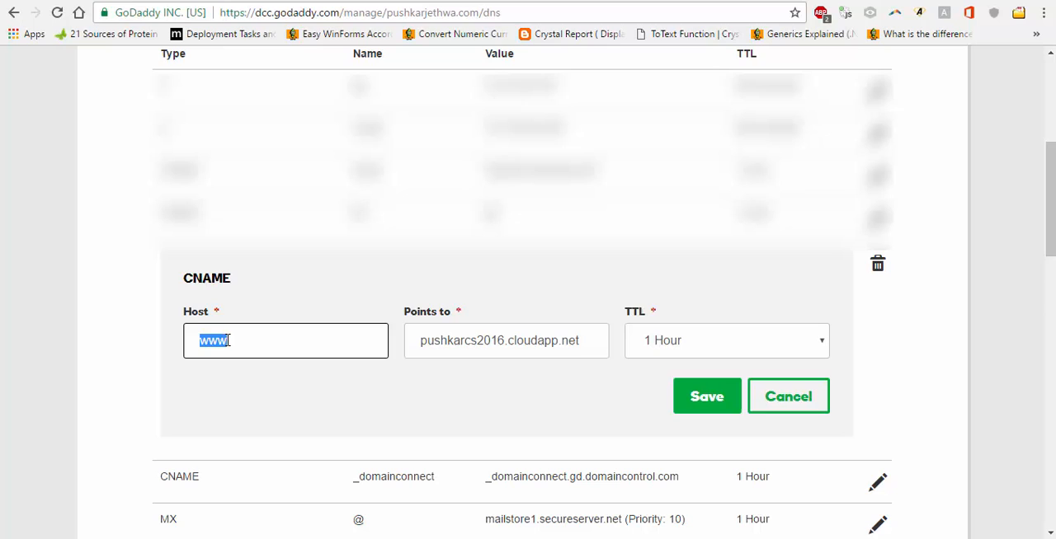
click(231, 340)
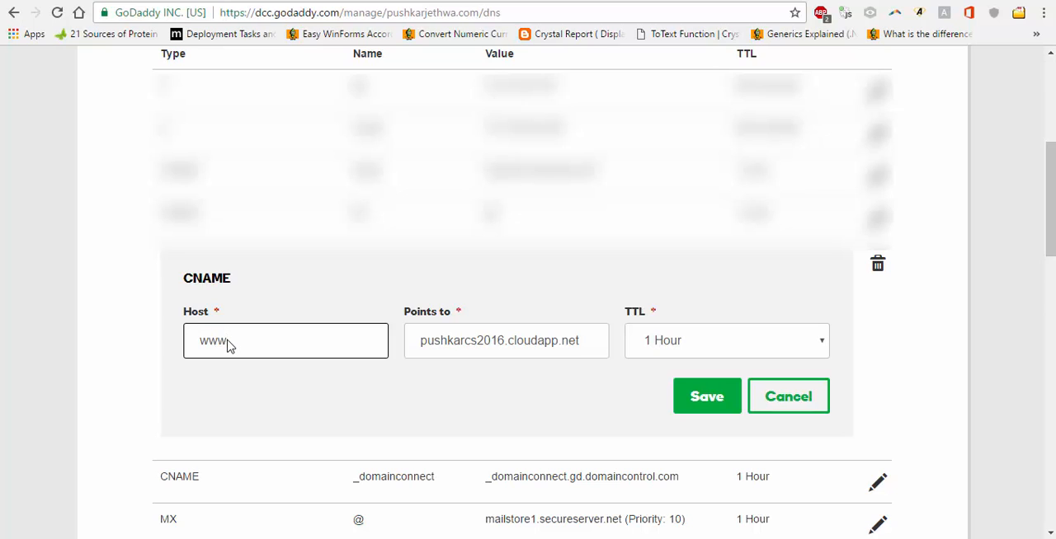
click(505, 339)
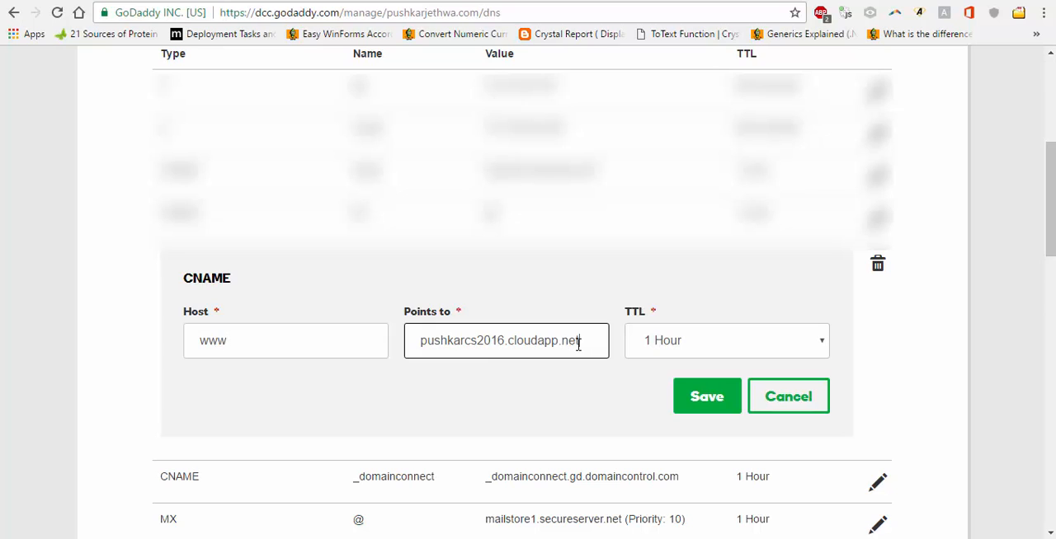
click(706, 395)
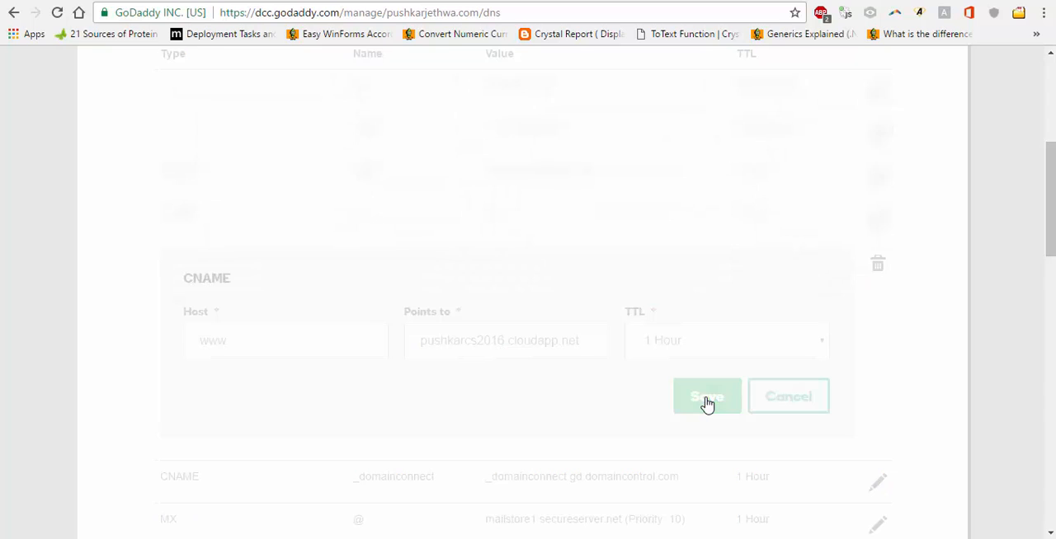
click(706, 396)
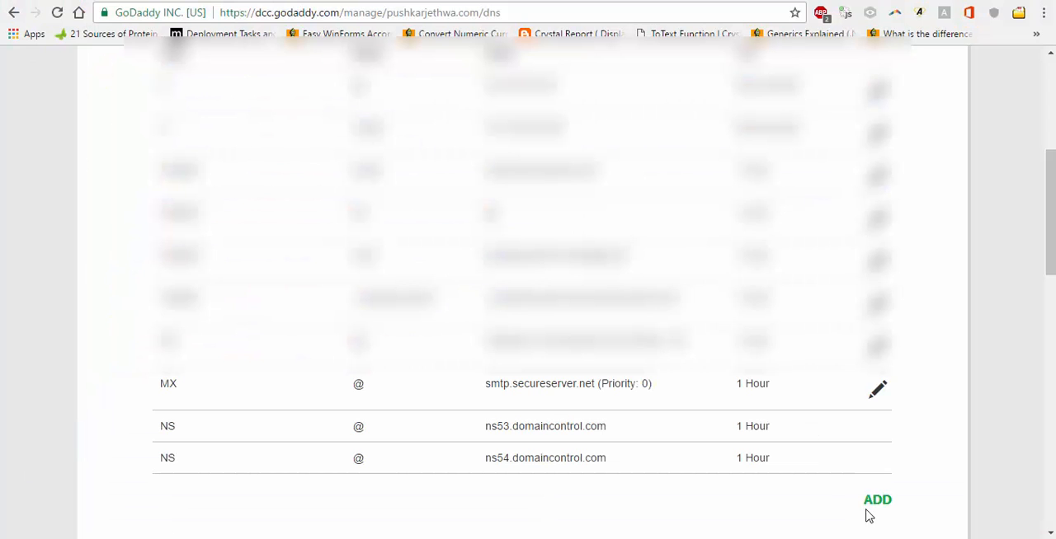
Step: Add a blog CNAME record pointing to pushkarcs2016.cloudapp.net and save it
click(878, 500)
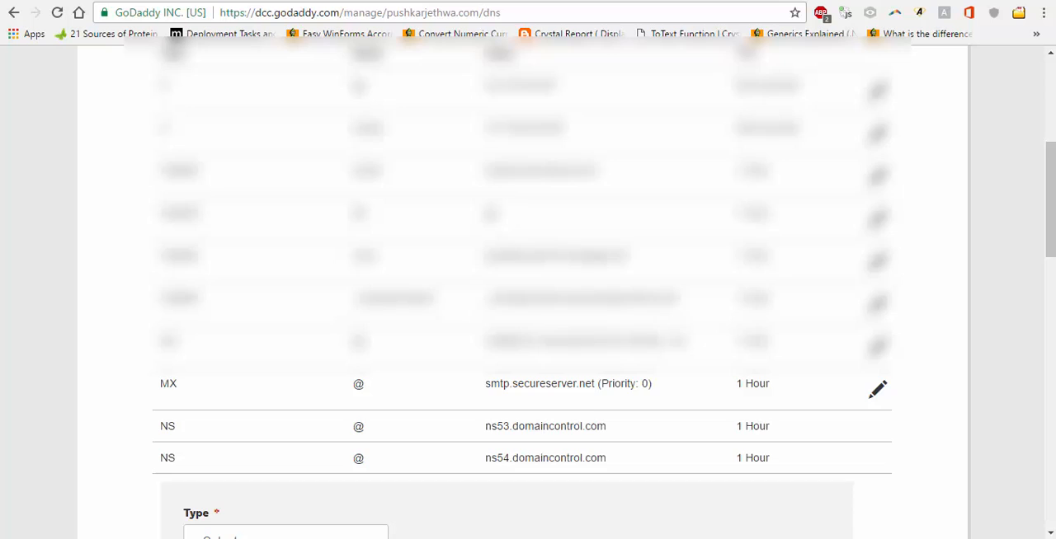
scroll(down, 3)
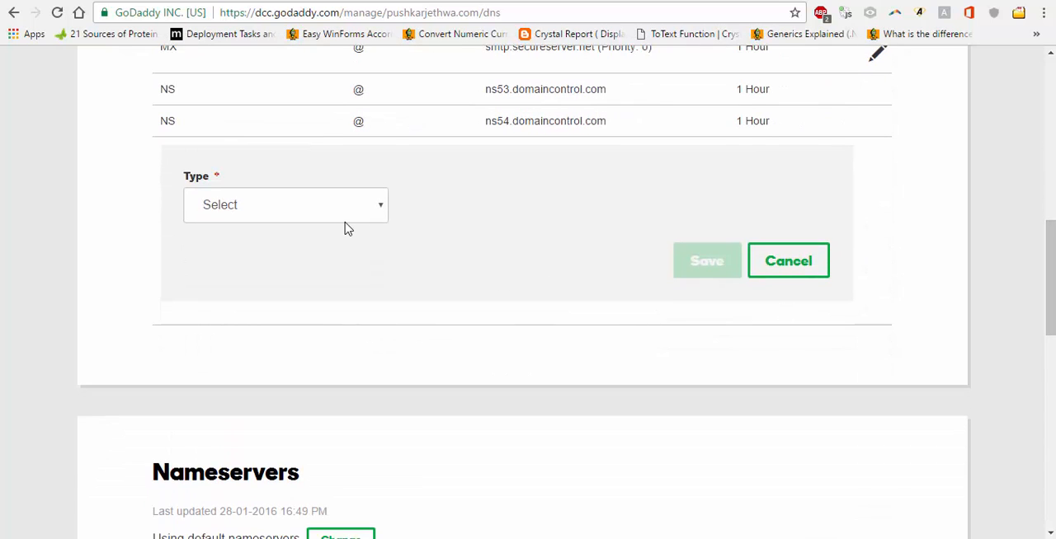
click(284, 205)
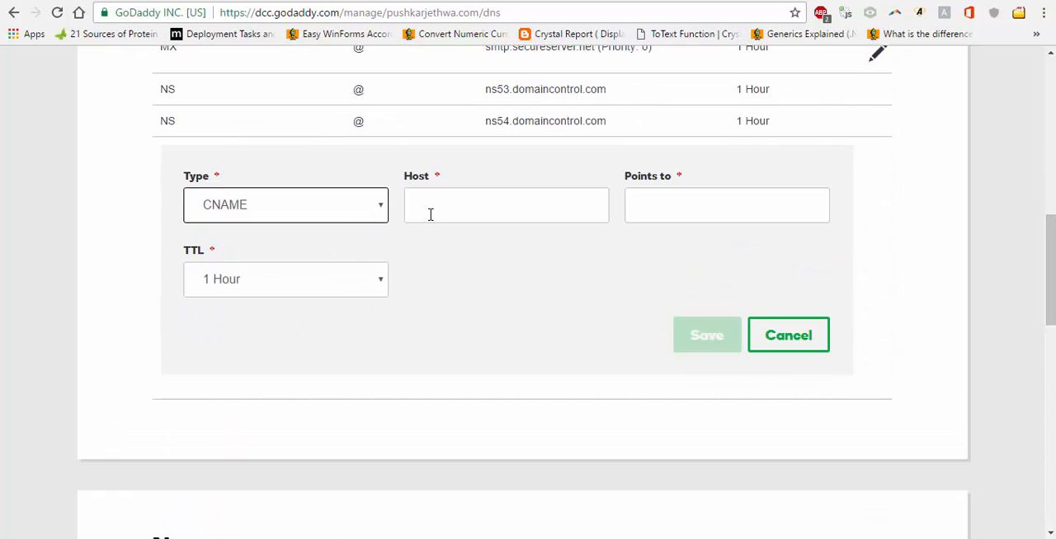
text(blog)
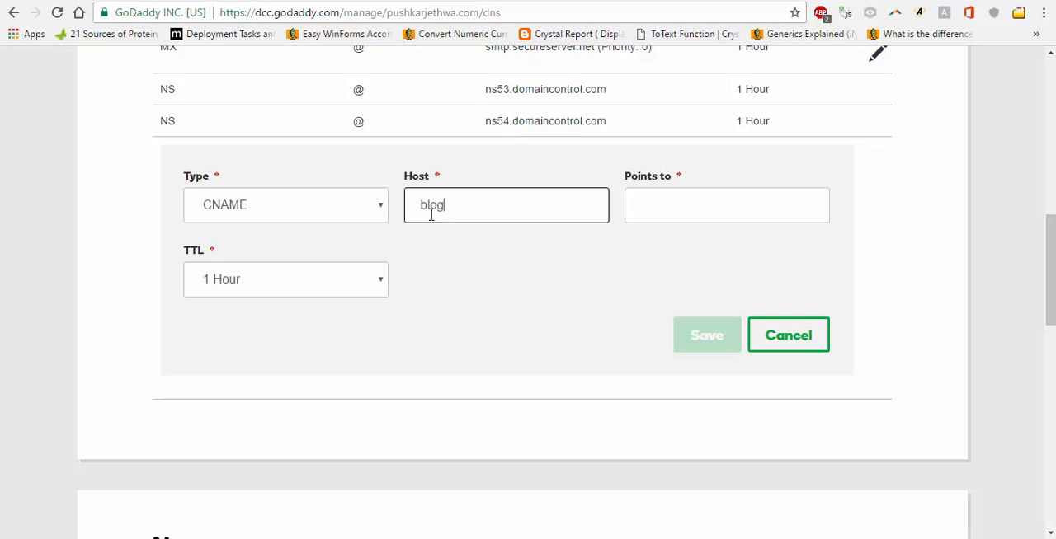
click(726, 205)
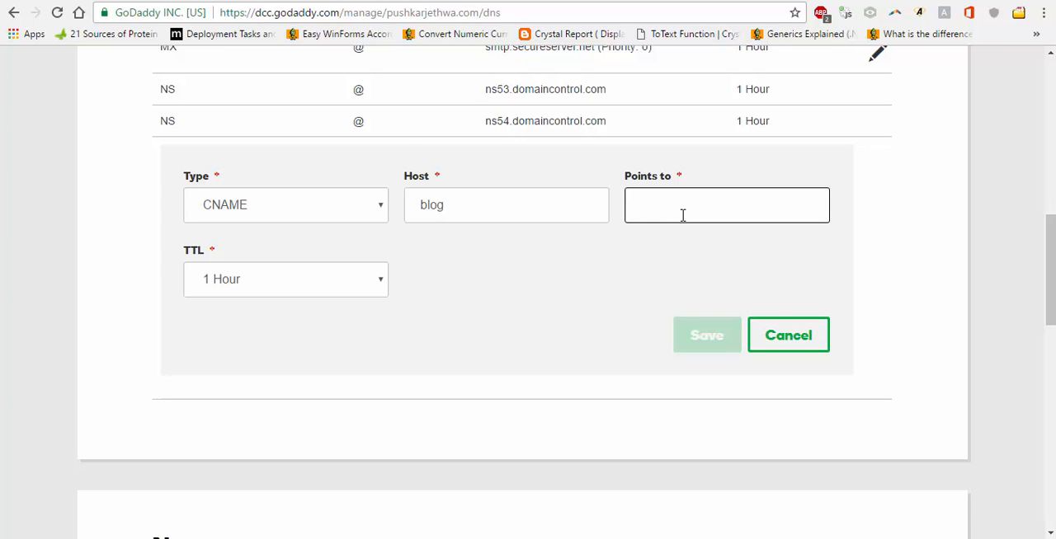
text(pushkarcs2016.cloudapp.net)
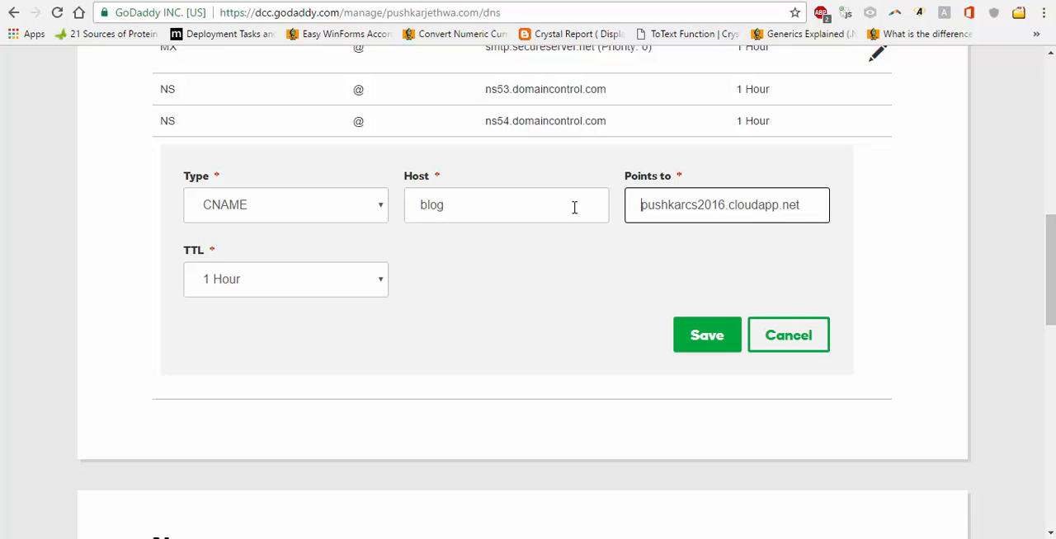
mouse_move(700, 334)
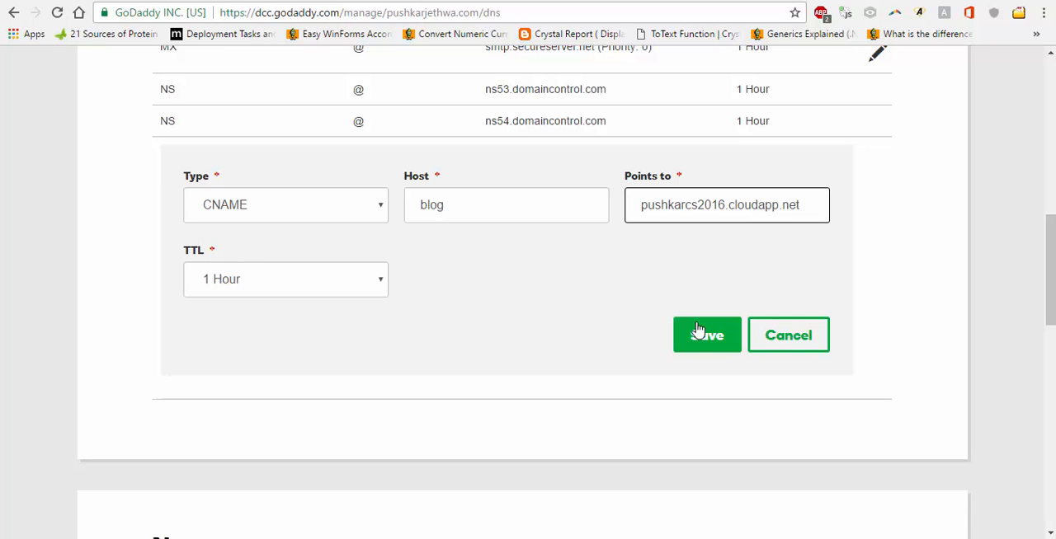
click(706, 335)
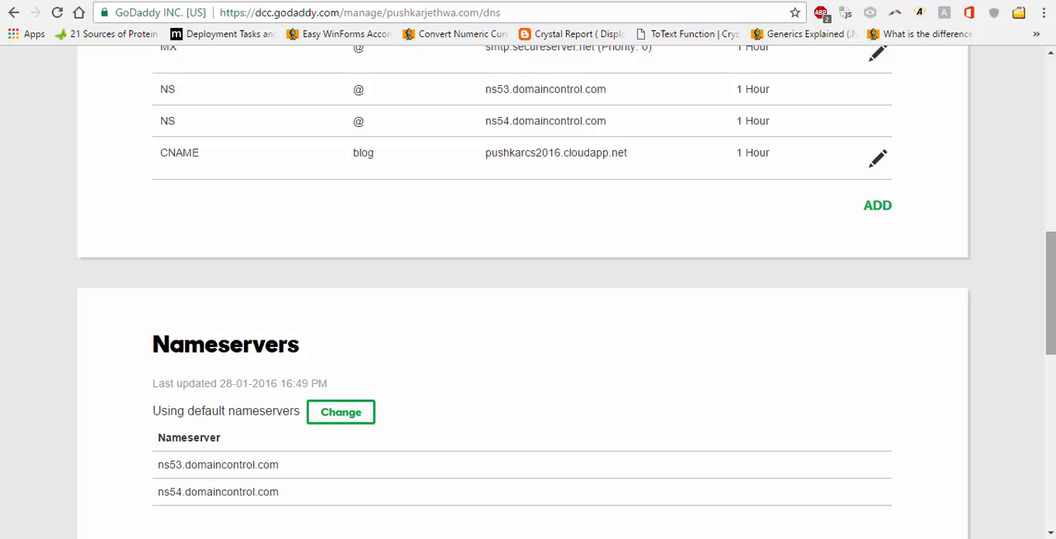
scroll(down, 3)
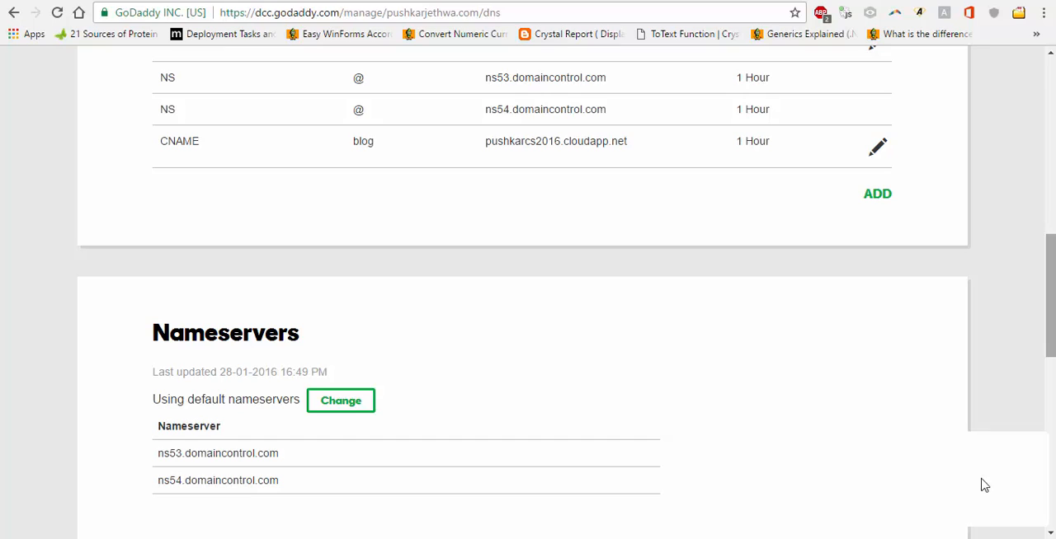
mouse_move(383, 155)
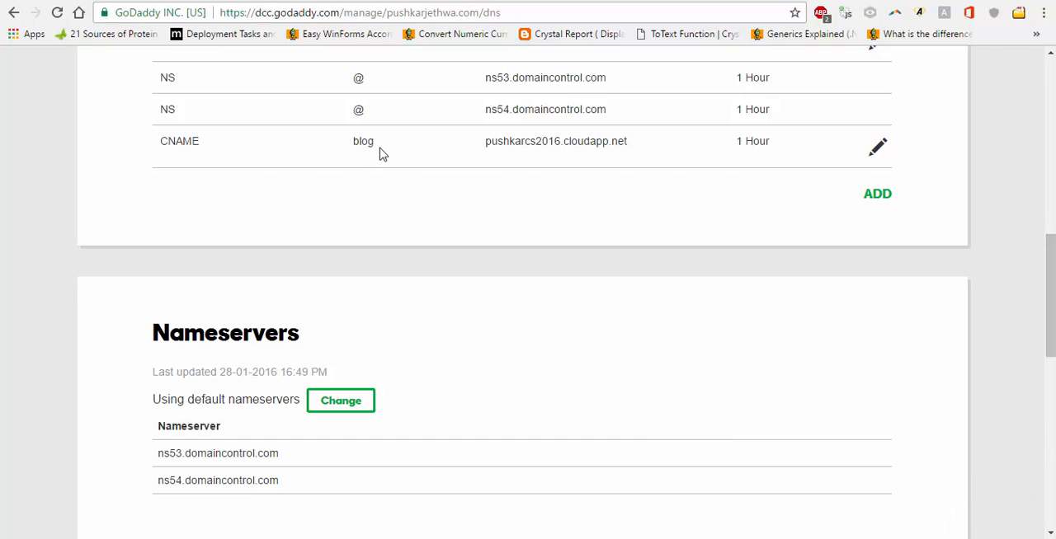
mouse_move(630, 226)
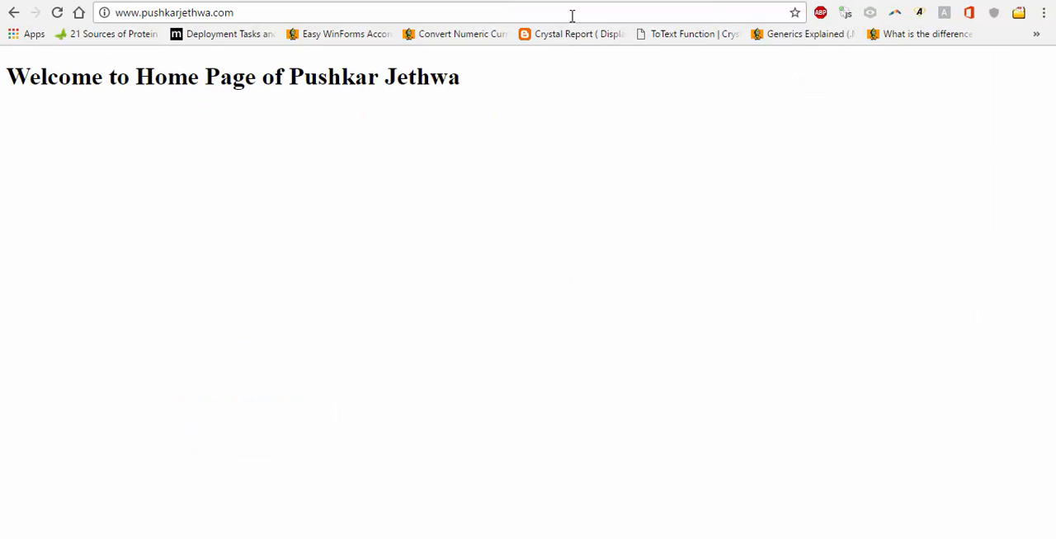
Step: Highlight the main site's h1 heading, then the blog Index.html heading line
drag(169, 76, 460, 76)
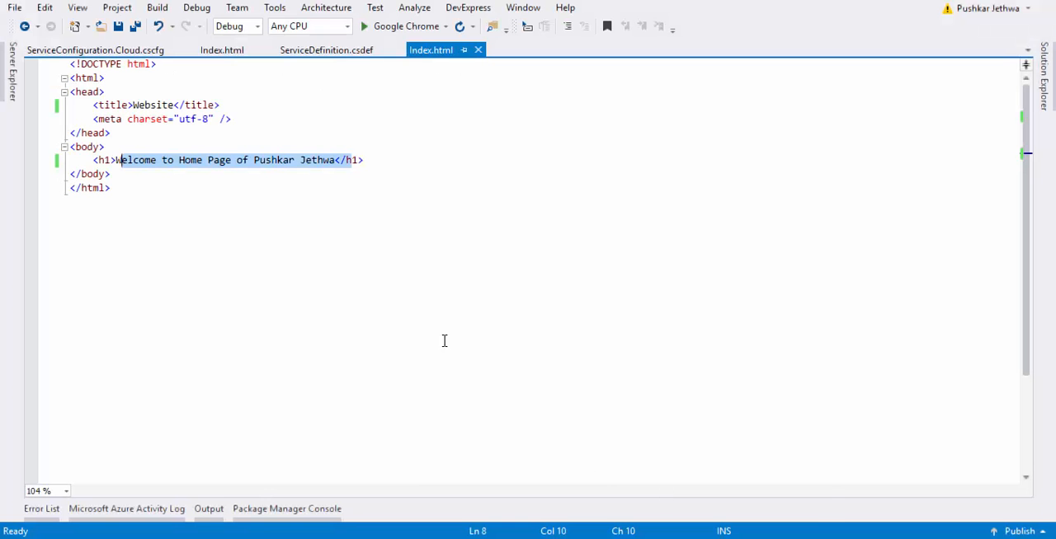
click(363, 160)
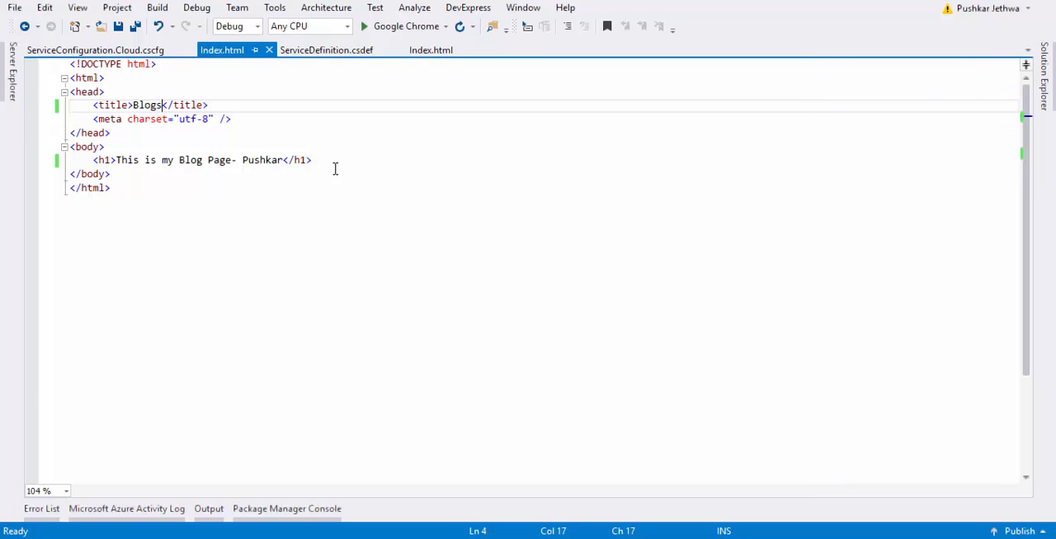
drag(94, 160, 94, 175)
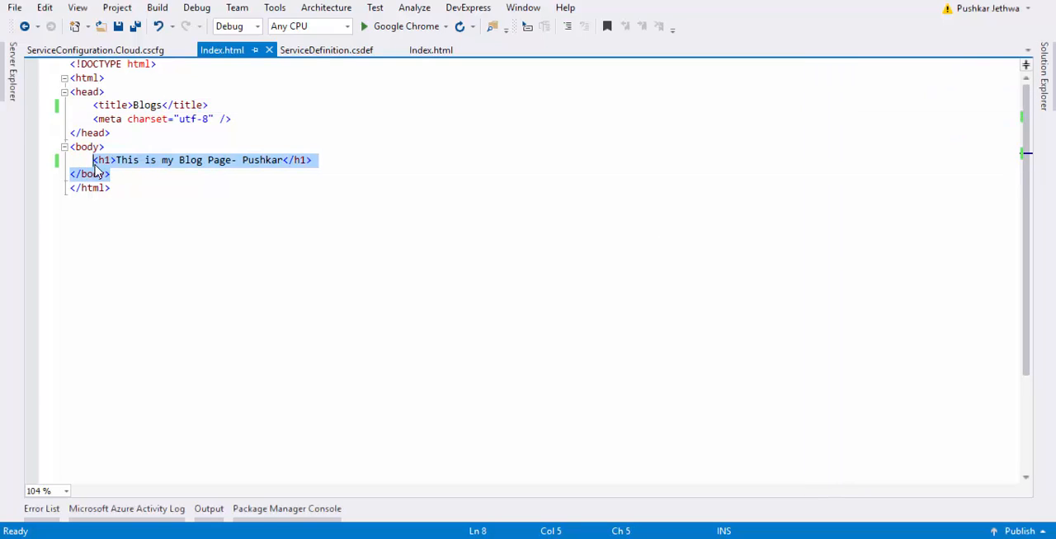